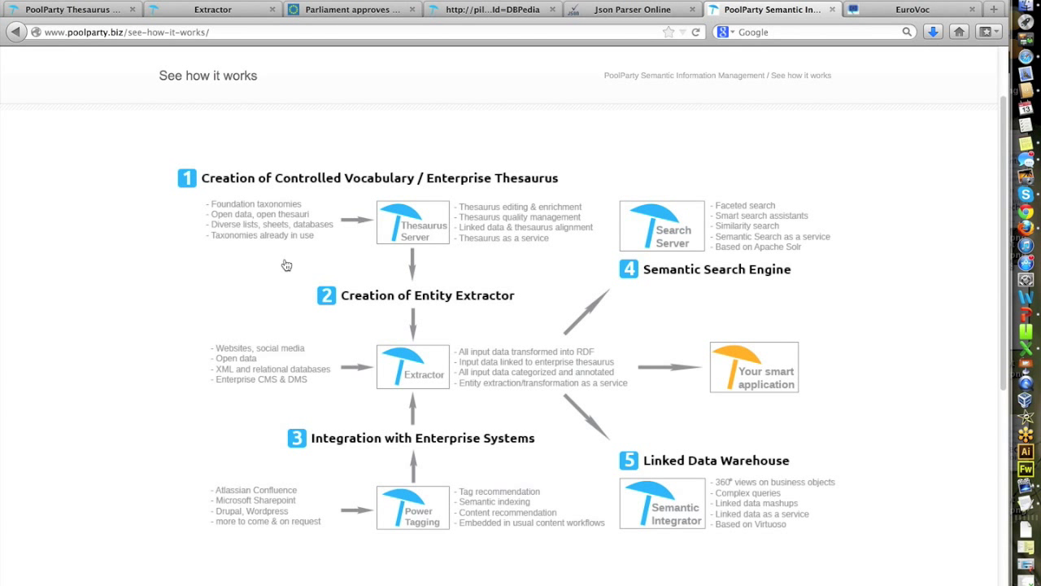
mouse_move(389, 239)
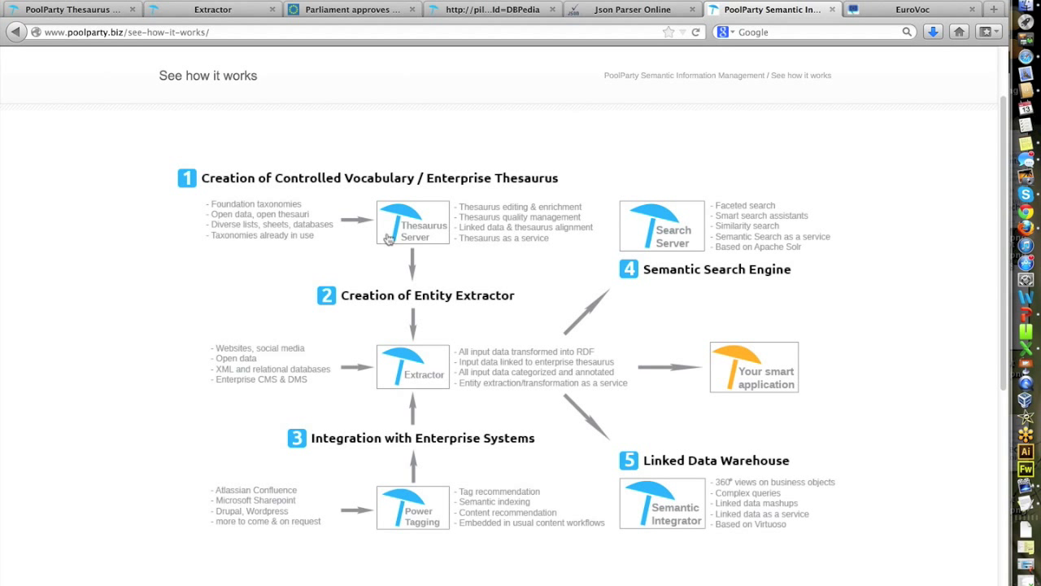
mouse_move(575, 242)
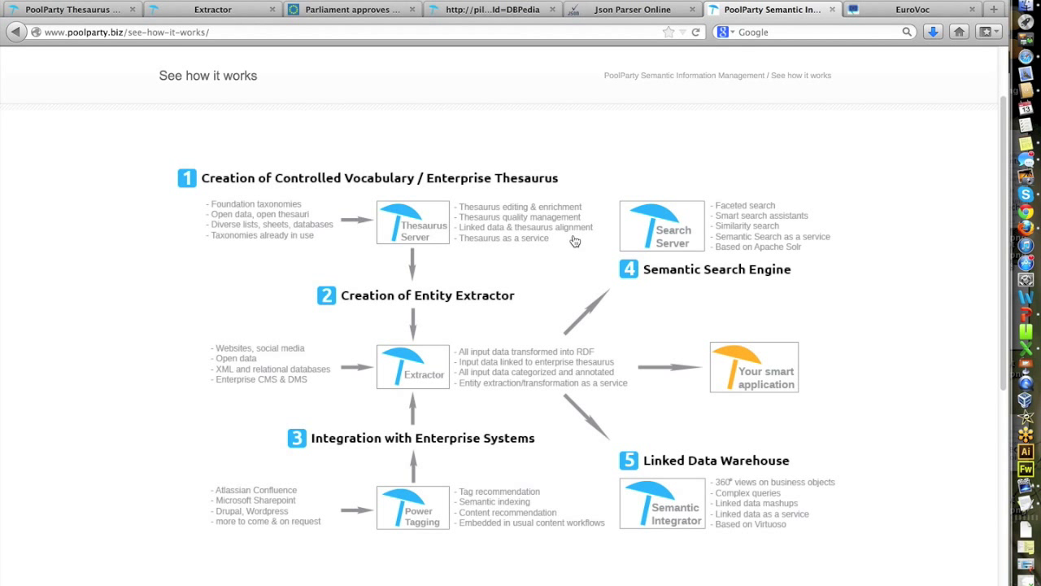
mouse_move(377, 238)
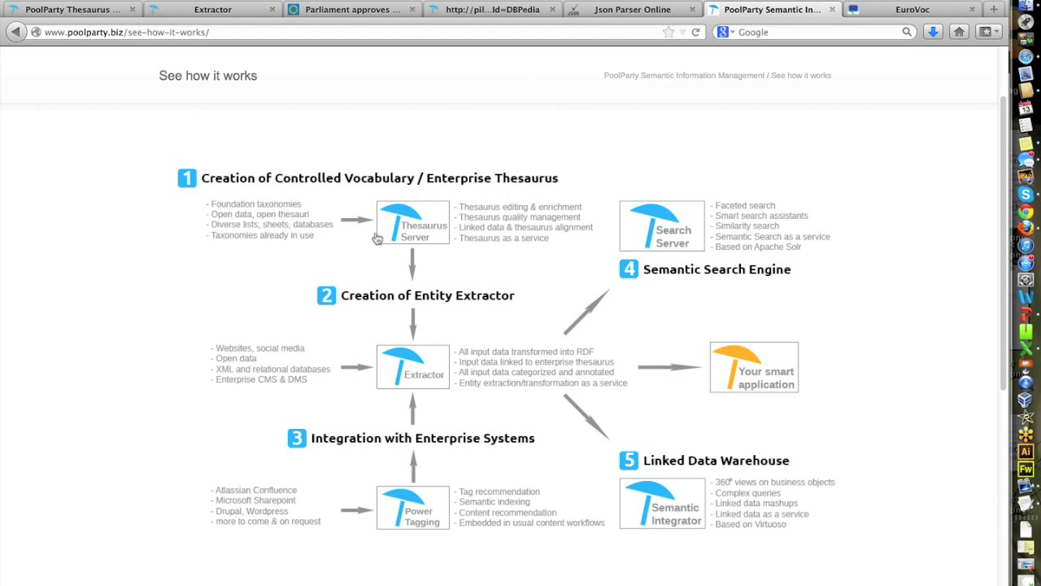
mouse_move(353, 350)
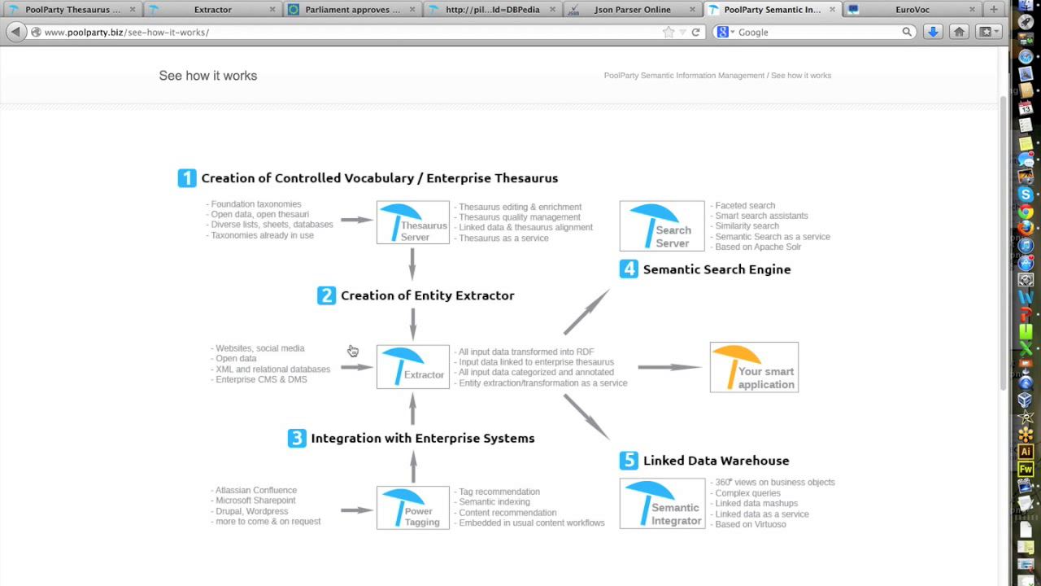
mouse_move(474, 374)
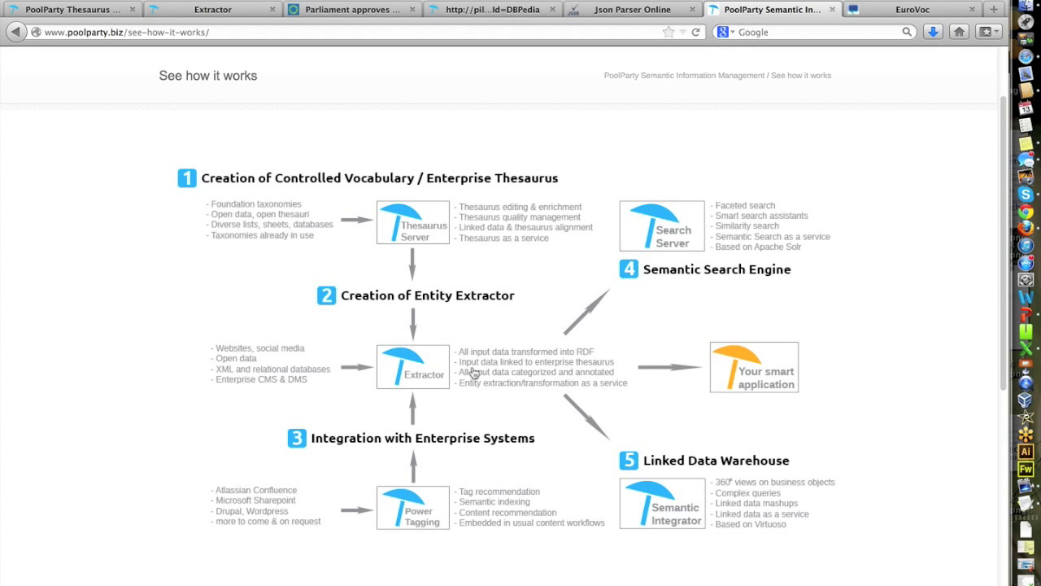
mouse_move(392, 327)
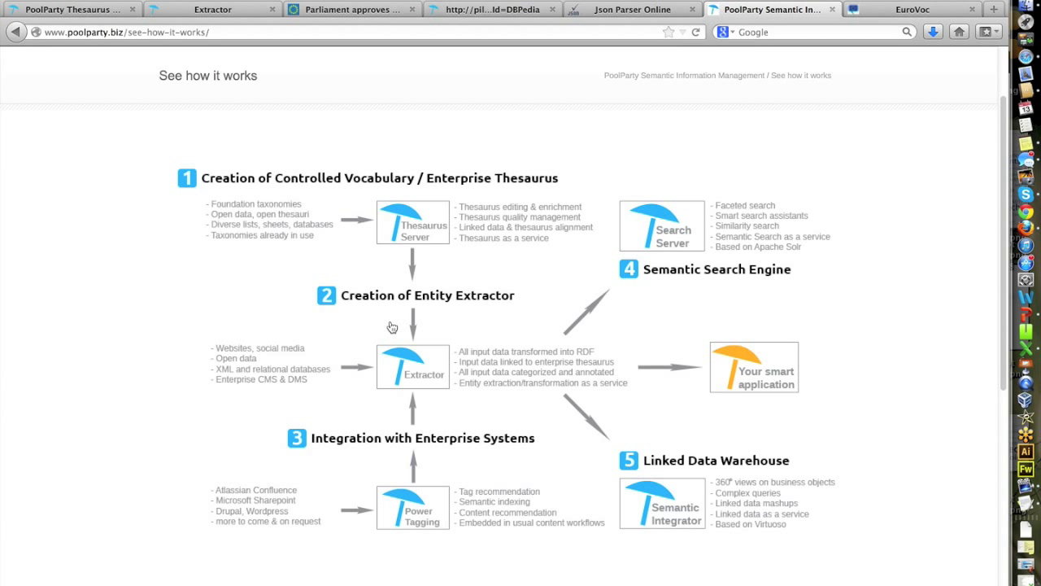
mouse_move(513, 363)
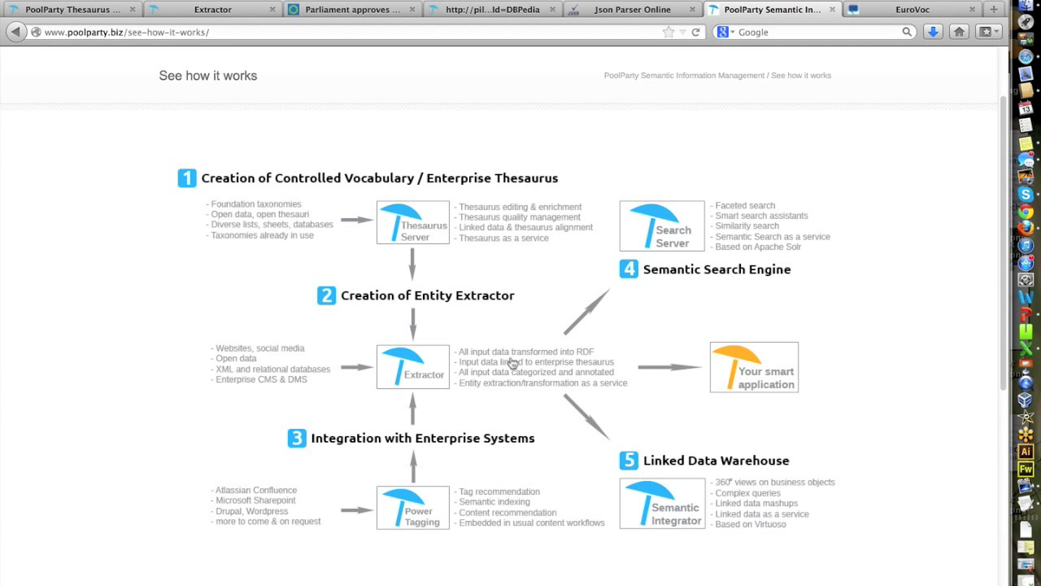
mouse_move(645, 470)
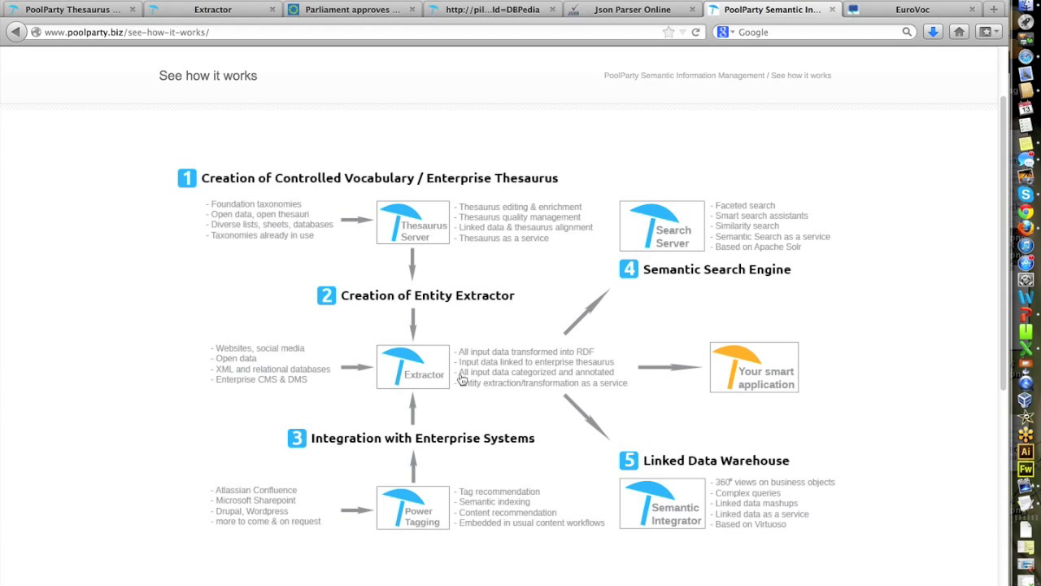
mouse_move(716, 181)
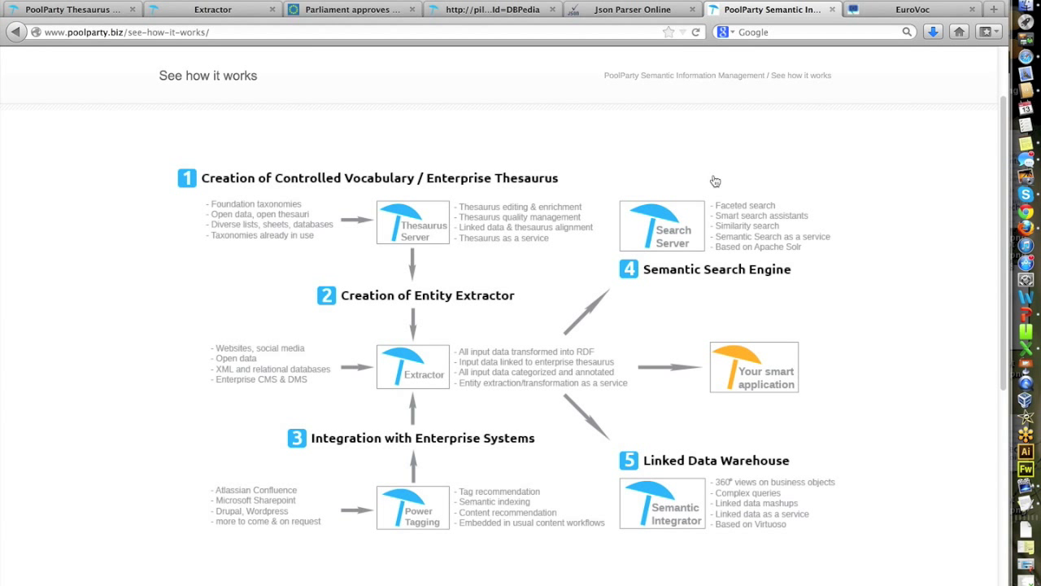
mouse_move(377, 320)
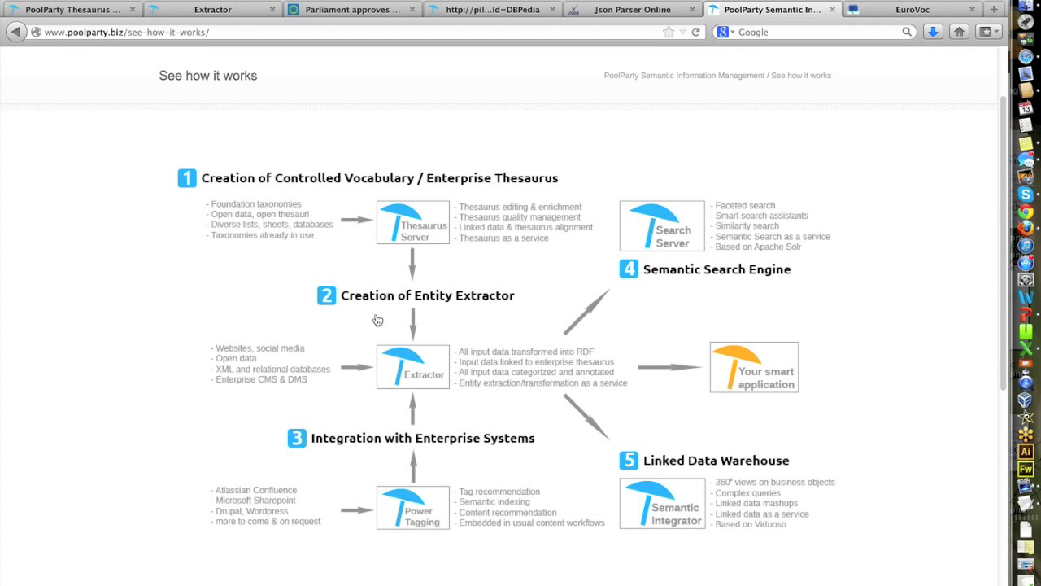
mouse_move(817, 67)
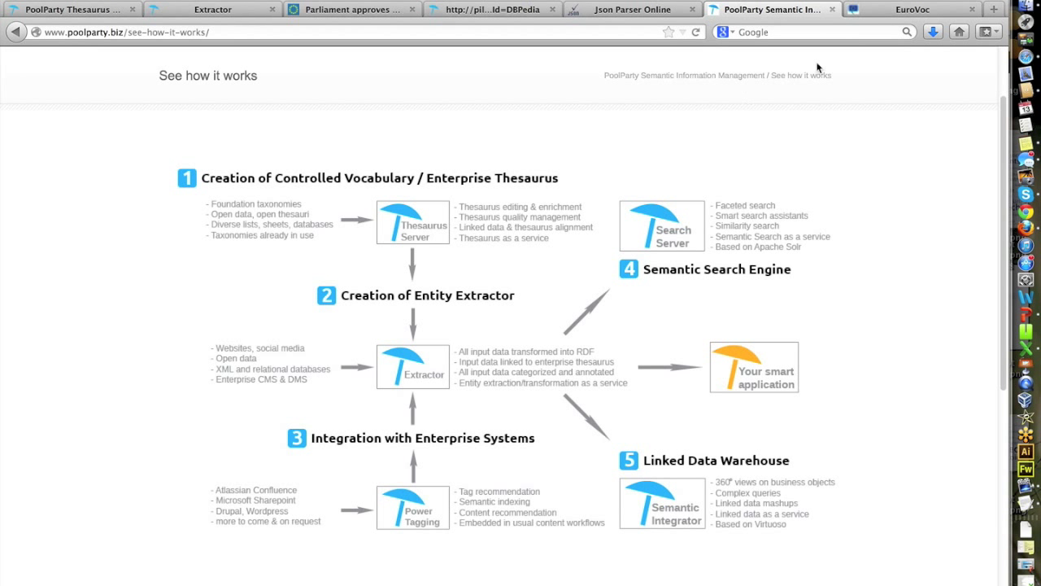
Step: Show the eurovoc.europa.eu homepage in its browser tab
left_click(912, 9)
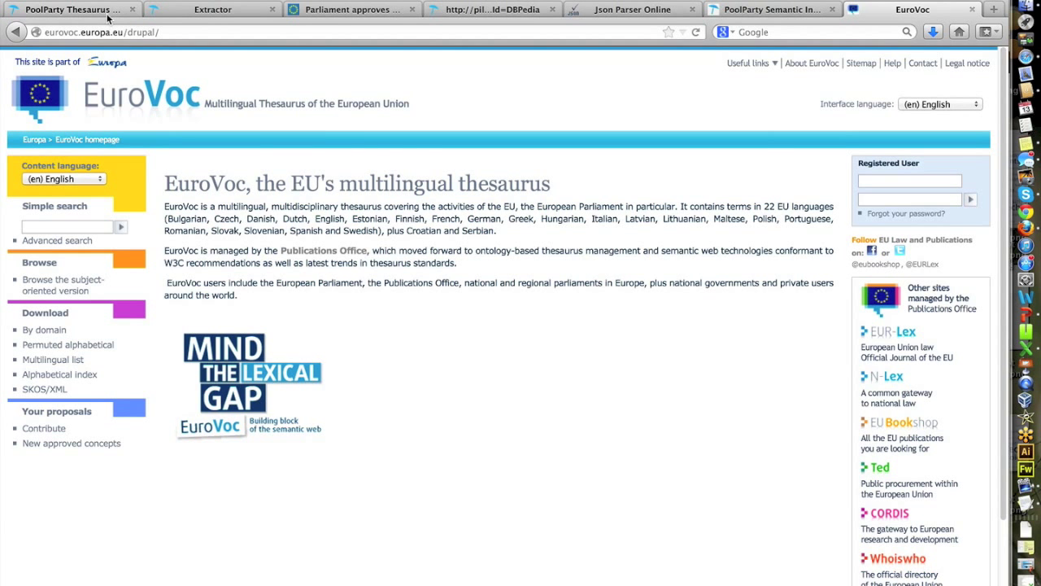
Step: In the Eurovoc project tree, expand 0426 parliamentary proceedings > parliamentary procedure
left_click(73, 9)
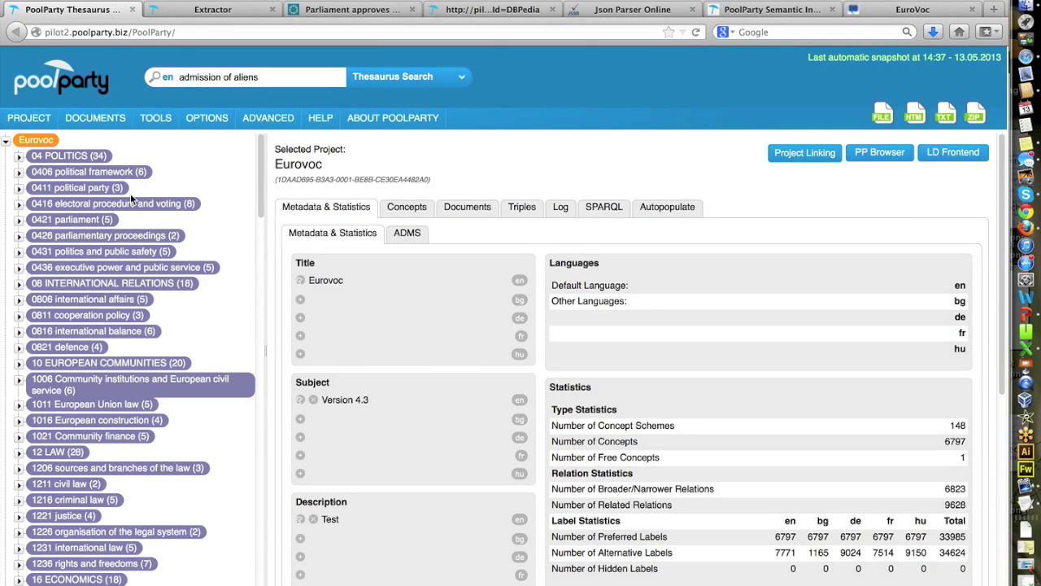
mouse_move(267, 257)
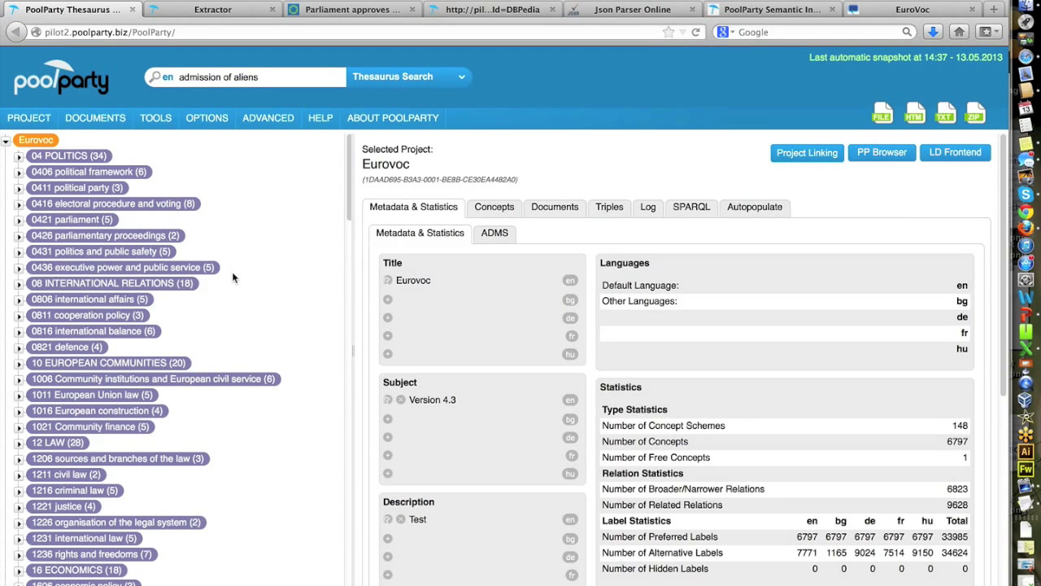
left_click(19, 203)
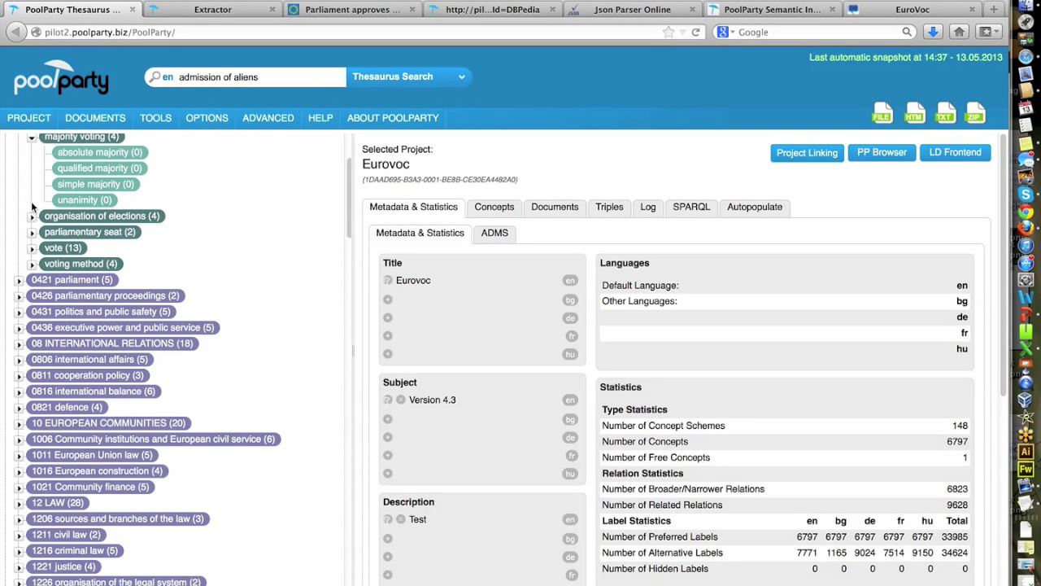
scroll("up", 3)
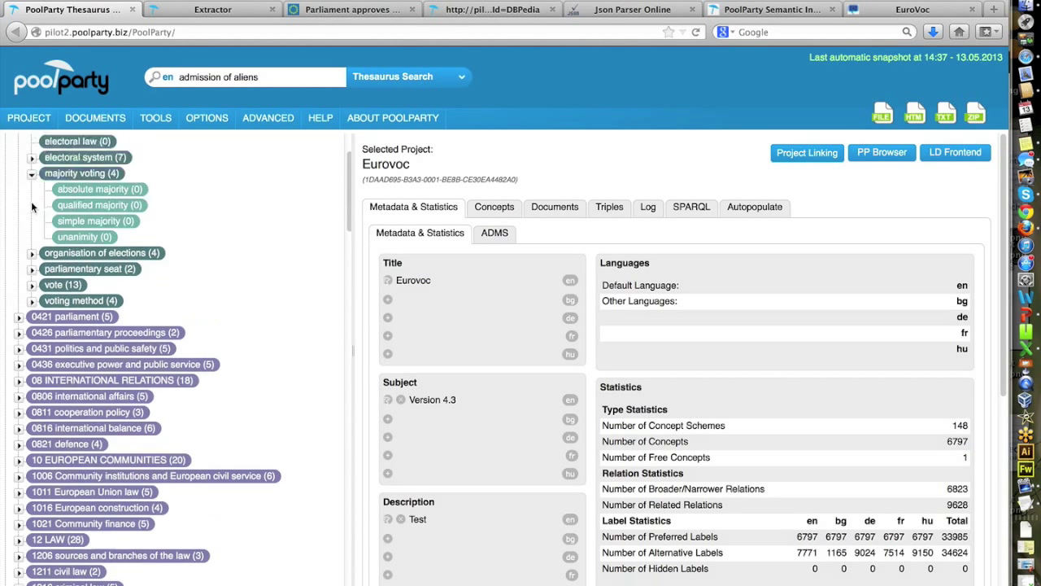
left_click(6, 139)
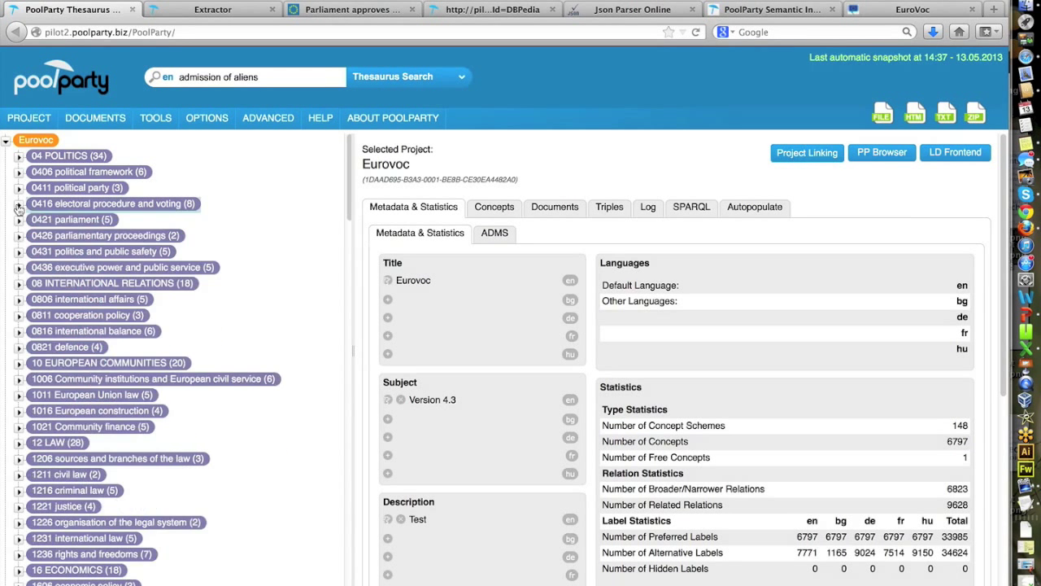
mouse_move(19, 235)
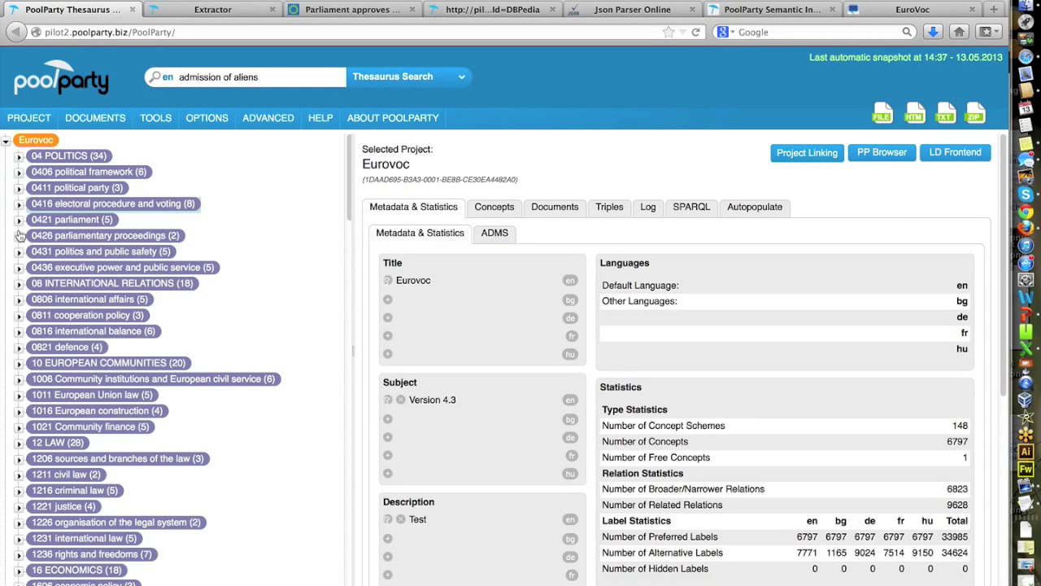
left_click(20, 236)
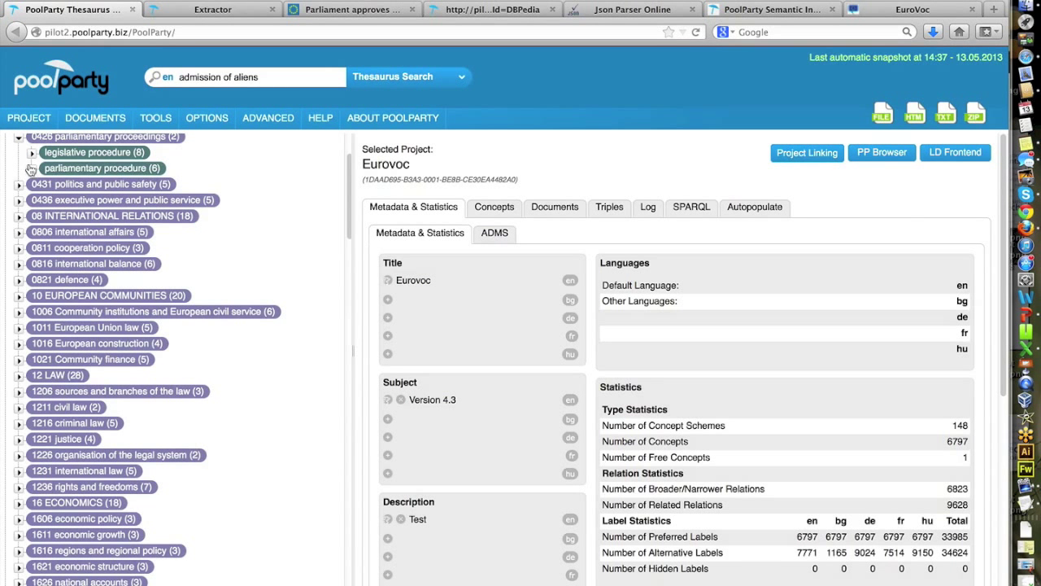
left_click(110, 184)
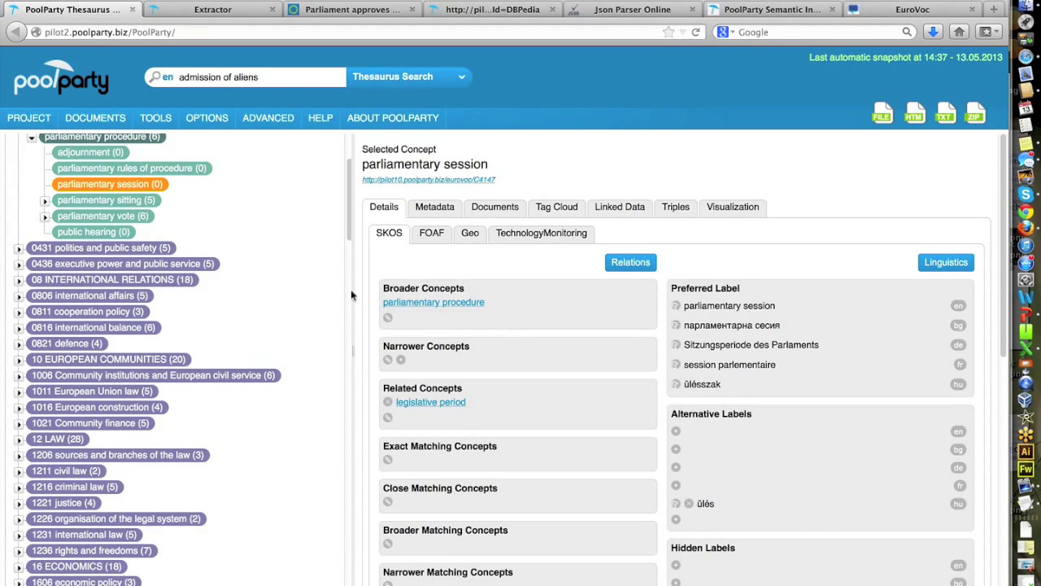
mouse_move(171, 301)
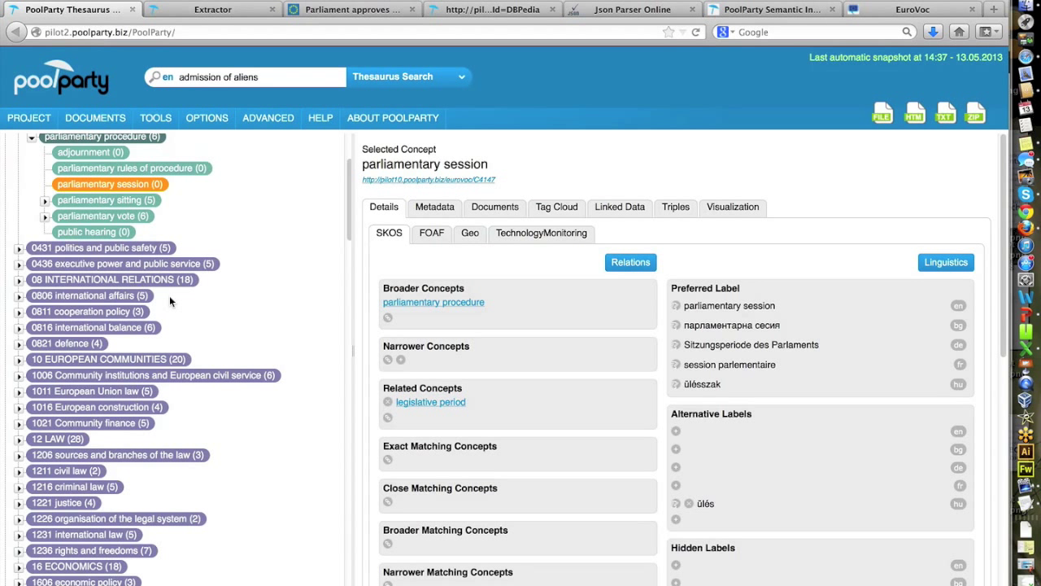
mouse_move(104, 202)
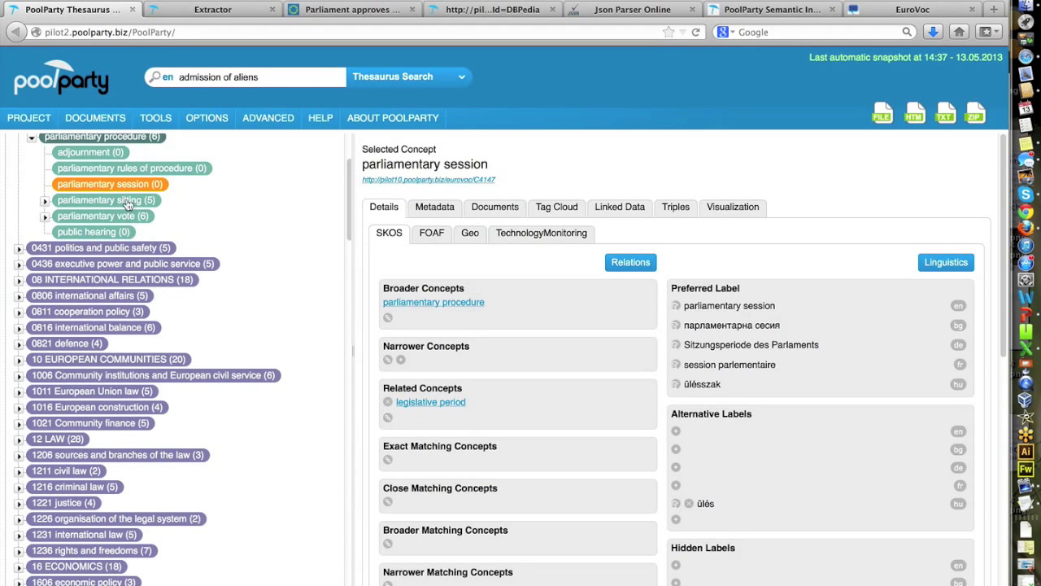
Step: Run Documents > Refresh Extraction Model and close the finished report
left_click(94, 117)
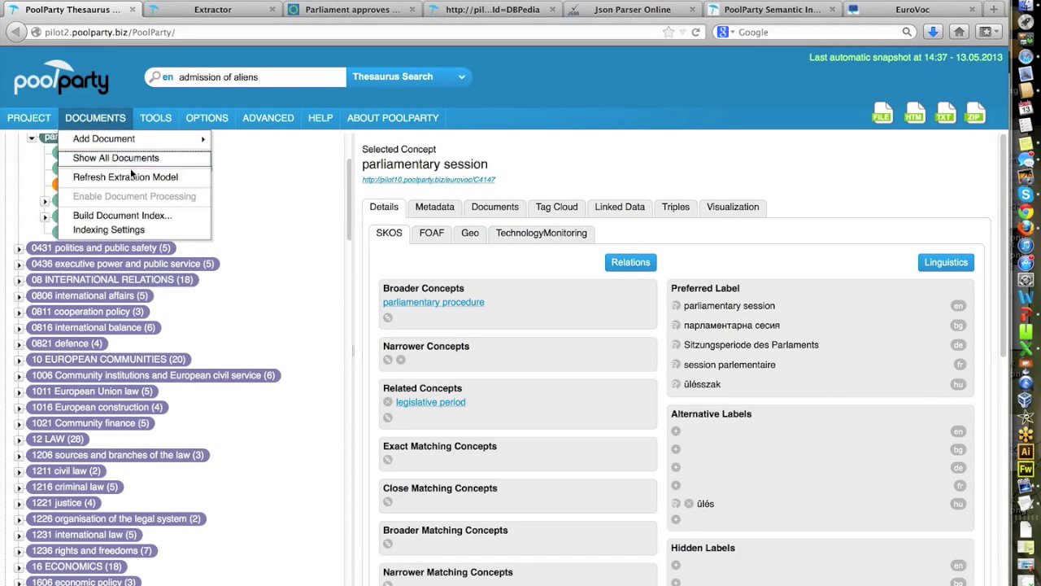
mouse_move(126, 177)
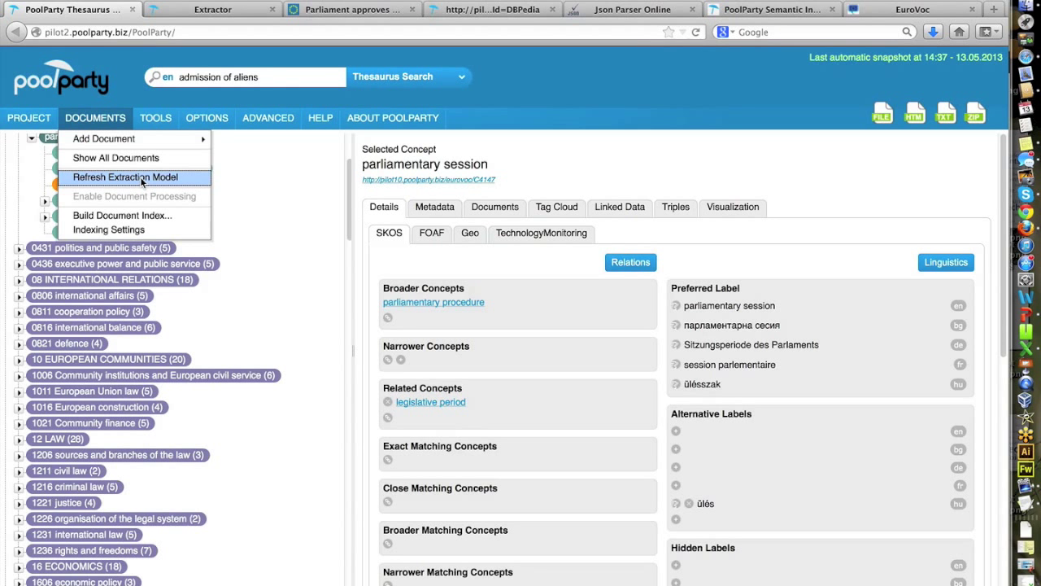
left_click(125, 177)
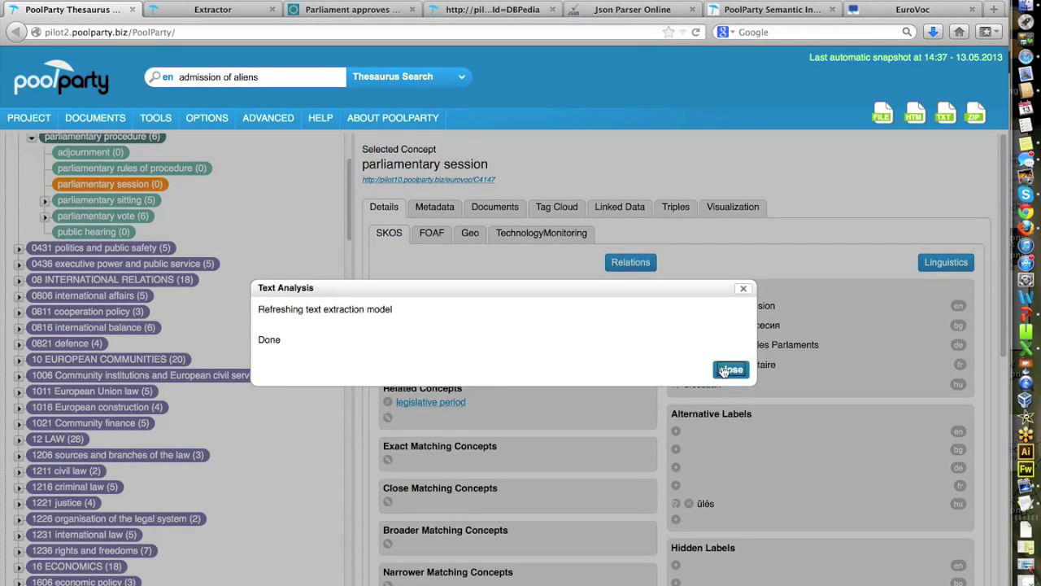
left_click(729, 369)
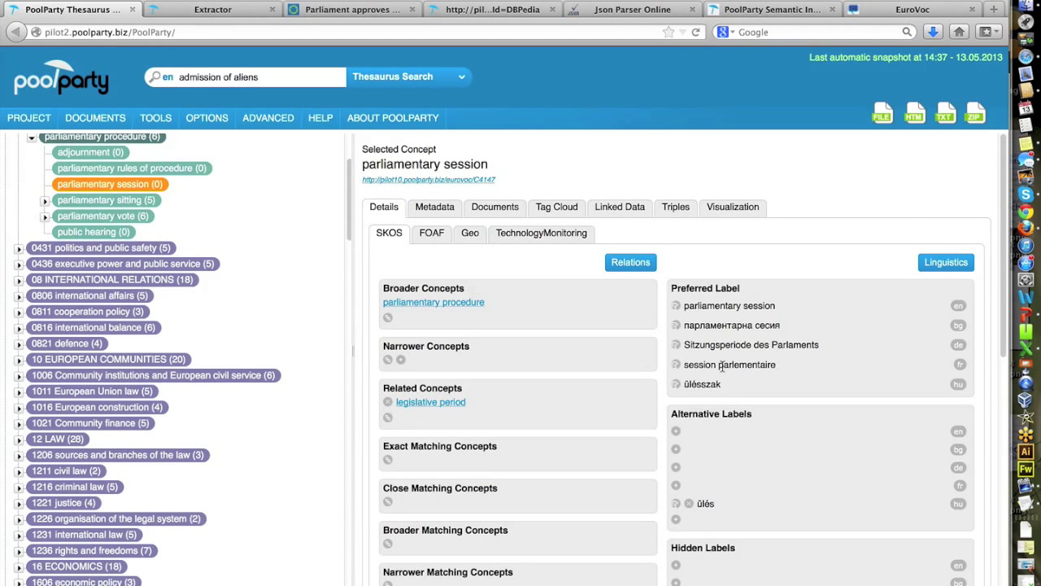
mouse_move(353, 264)
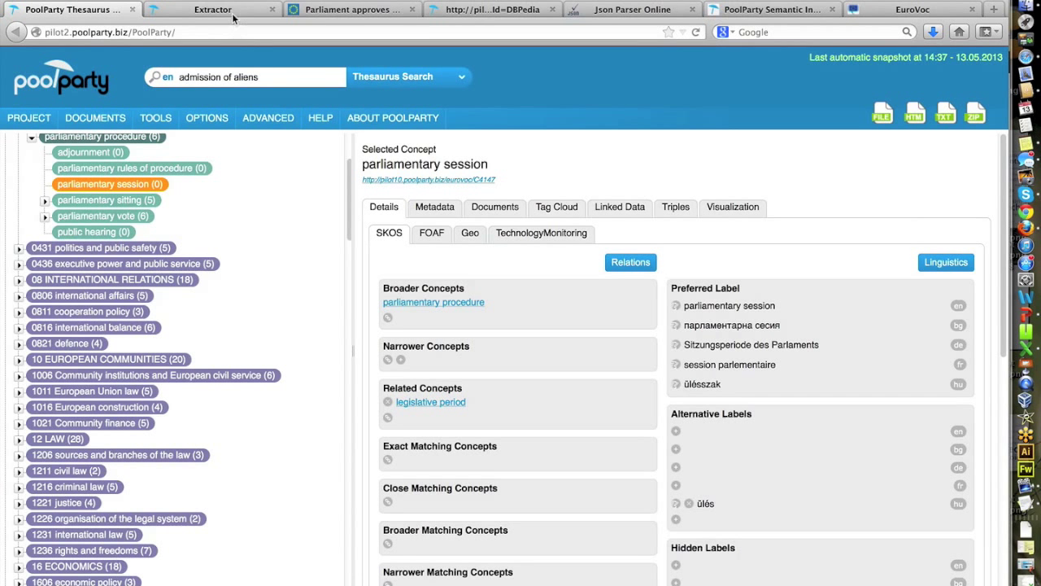
Step: Bring up the Extractor page holding the EU visa facilitation article as input text
left_click(213, 9)
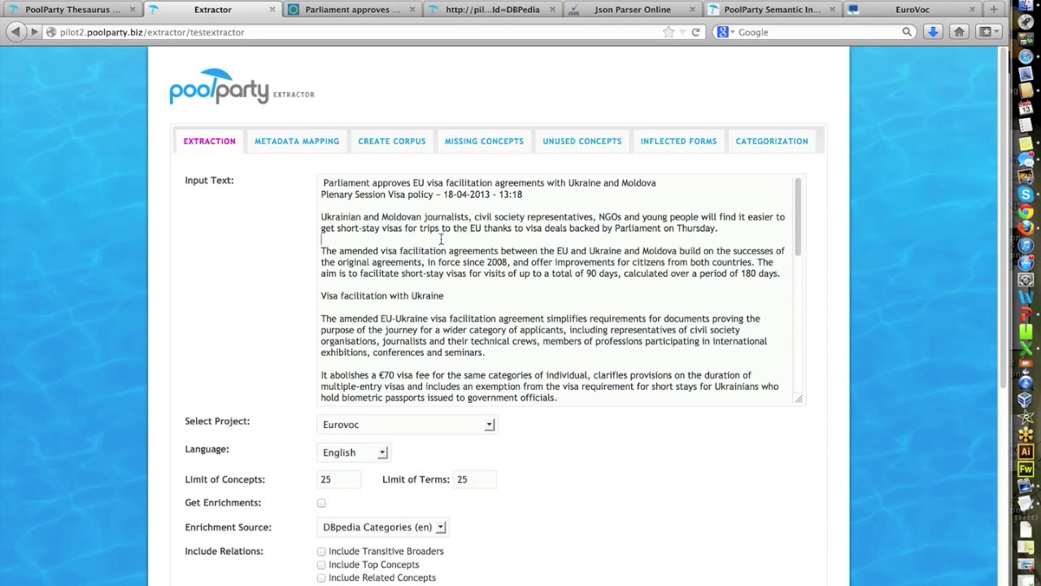
scroll("down", 3)
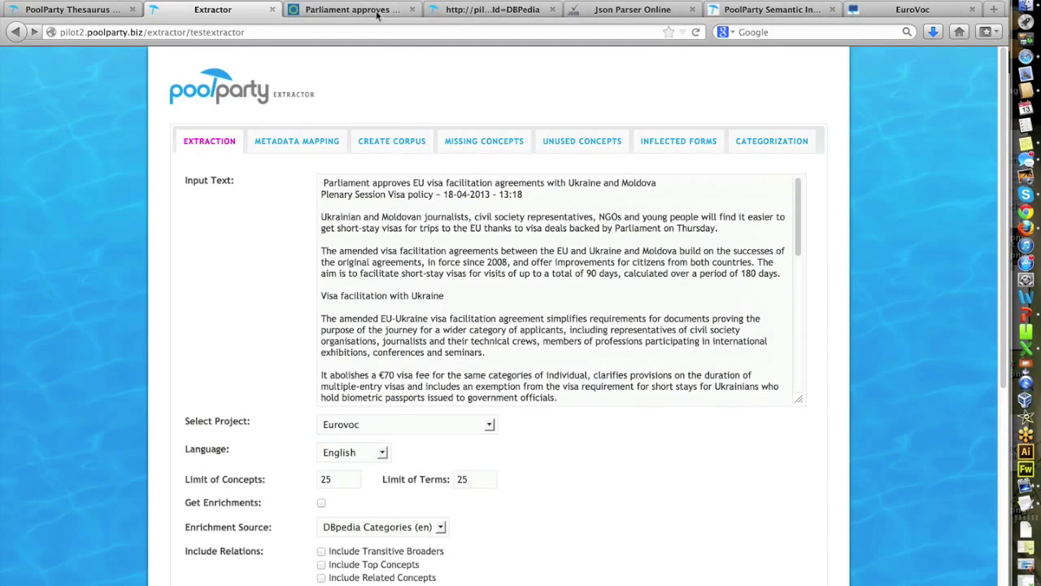
left_click(351, 9)
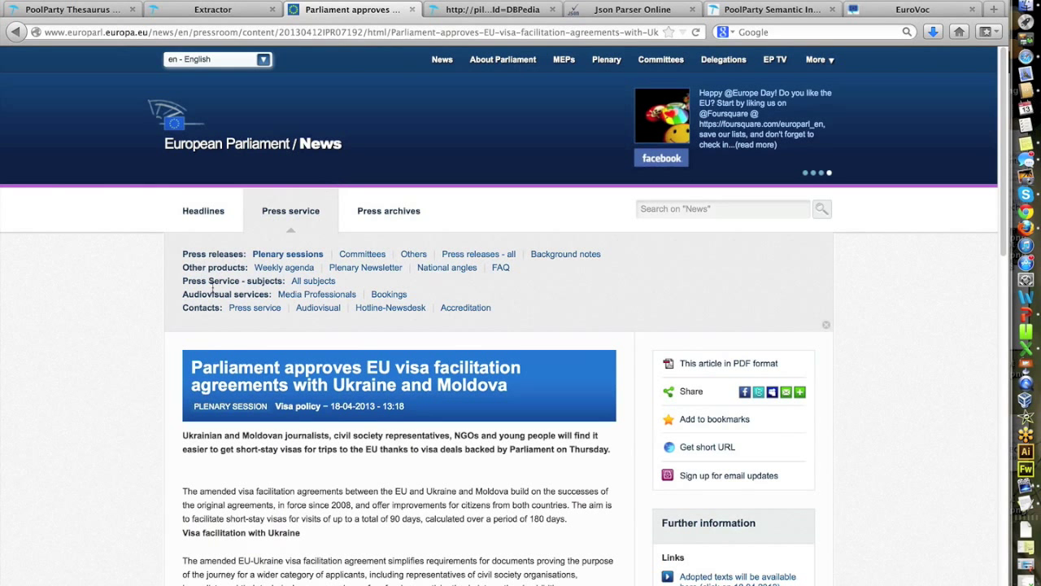
mouse_move(280, 162)
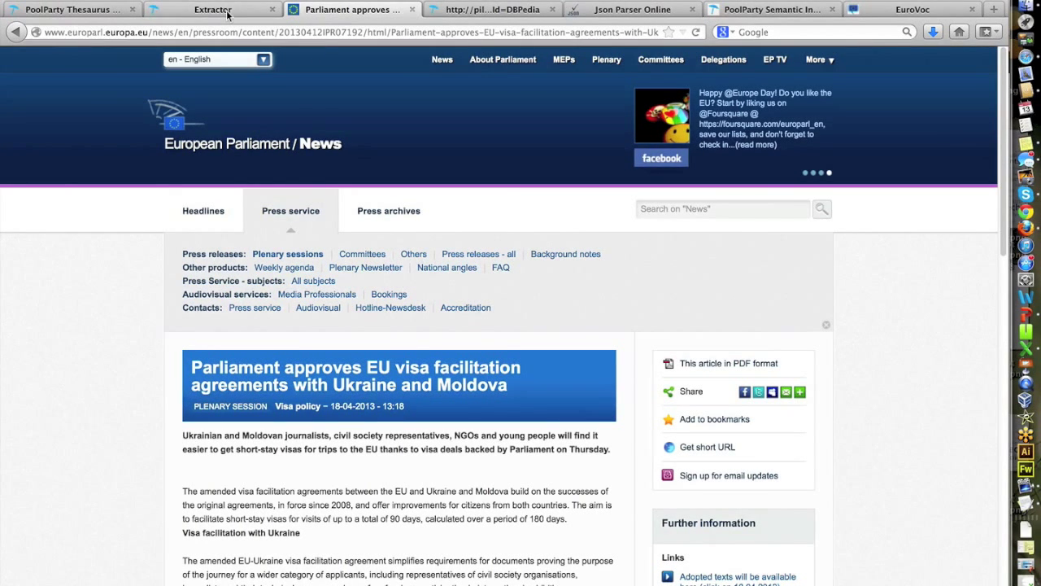
left_click(212, 9)
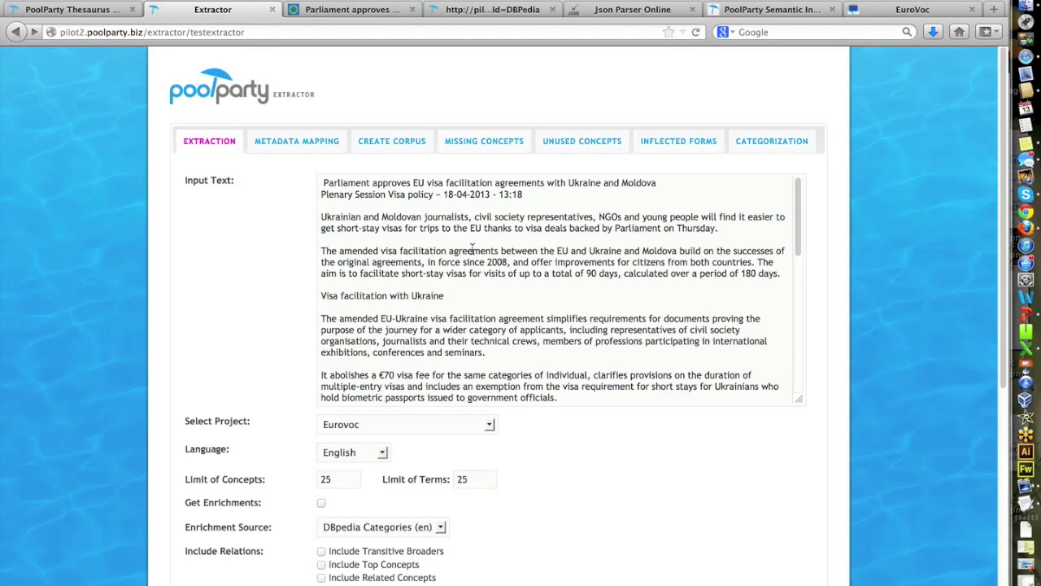
Step: Keep Eurovoc as the project and English as the text language
left_click(489, 424)
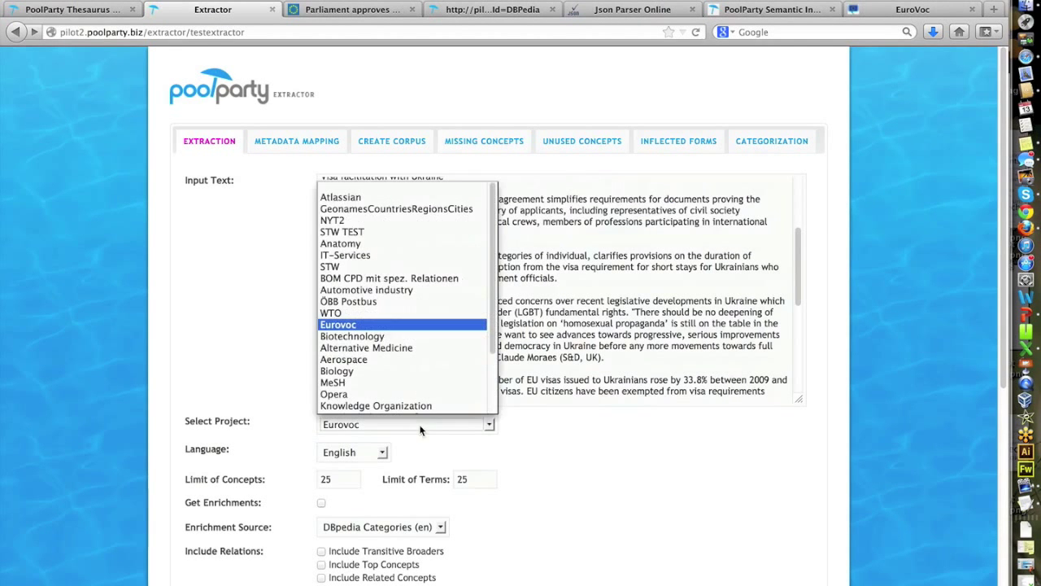
mouse_move(419, 332)
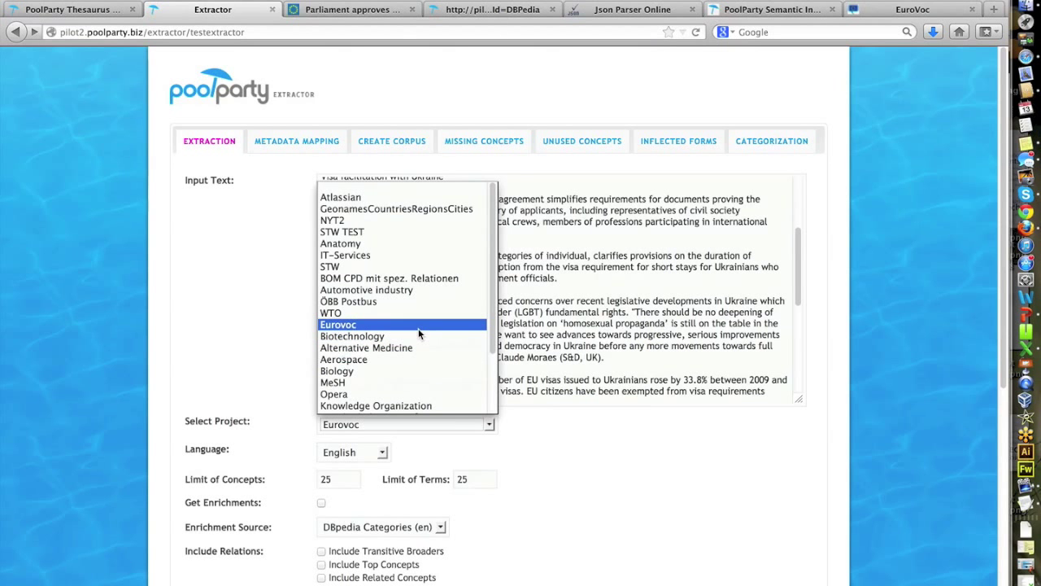
left_click(337, 323)
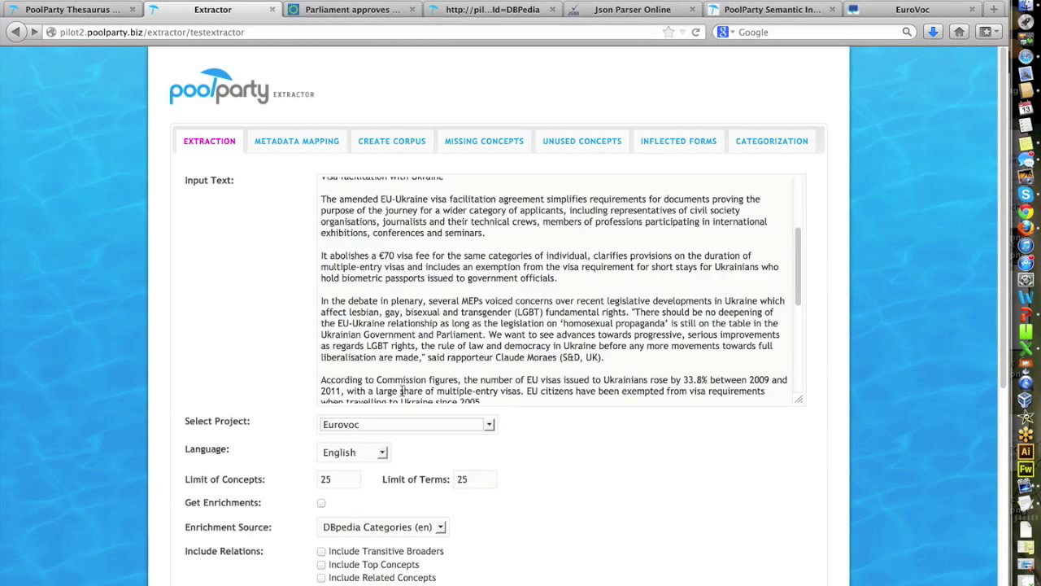
mouse_move(399, 450)
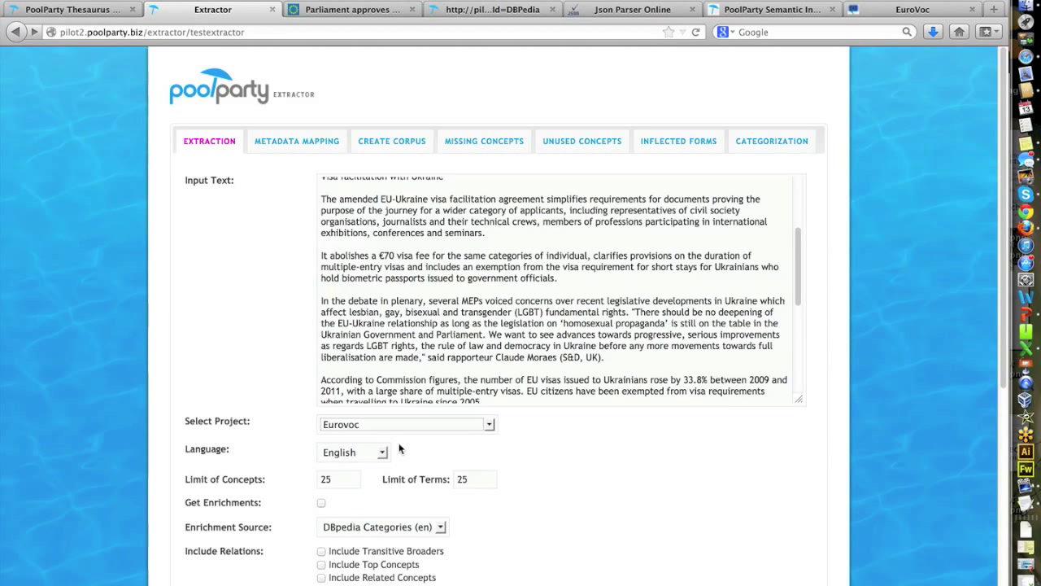
left_click(381, 451)
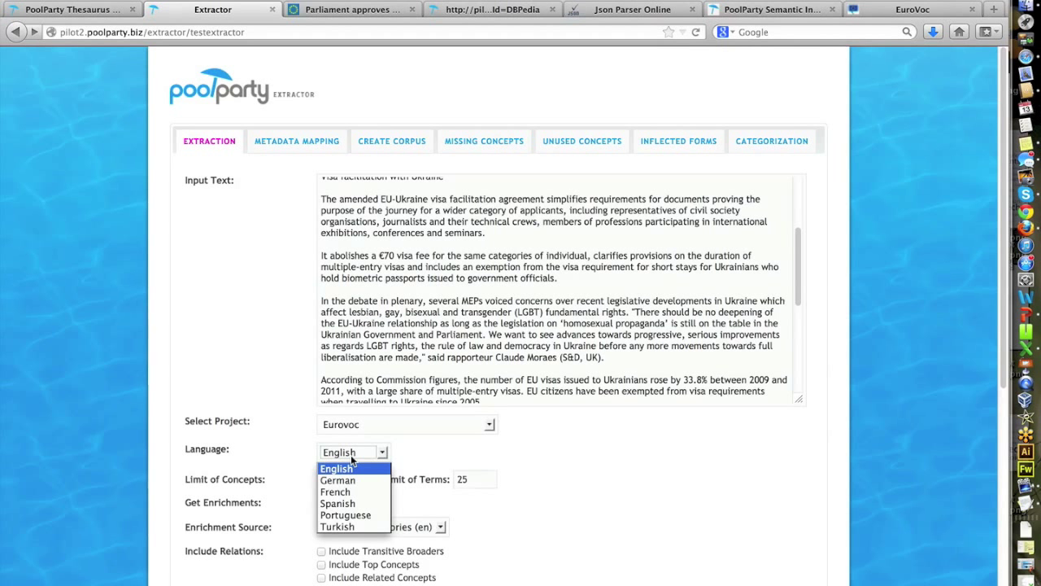
mouse_move(365, 454)
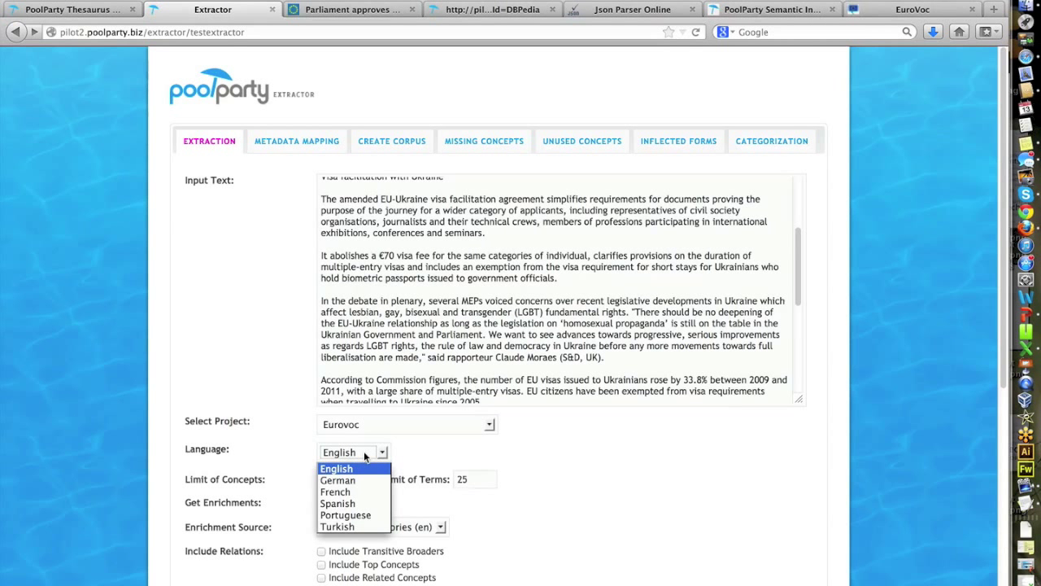
left_click(335, 467)
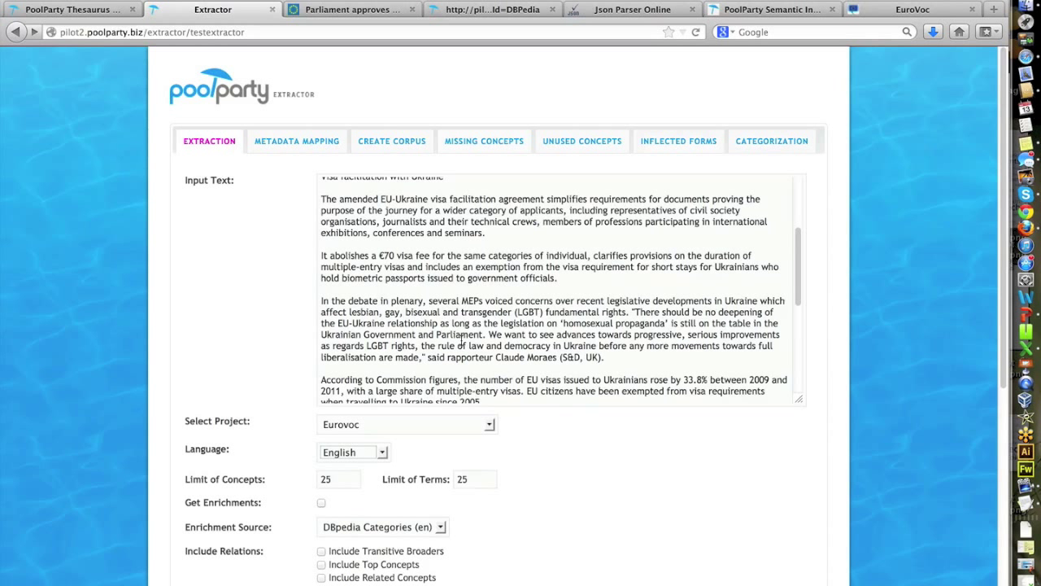
mouse_move(437, 416)
type("15")
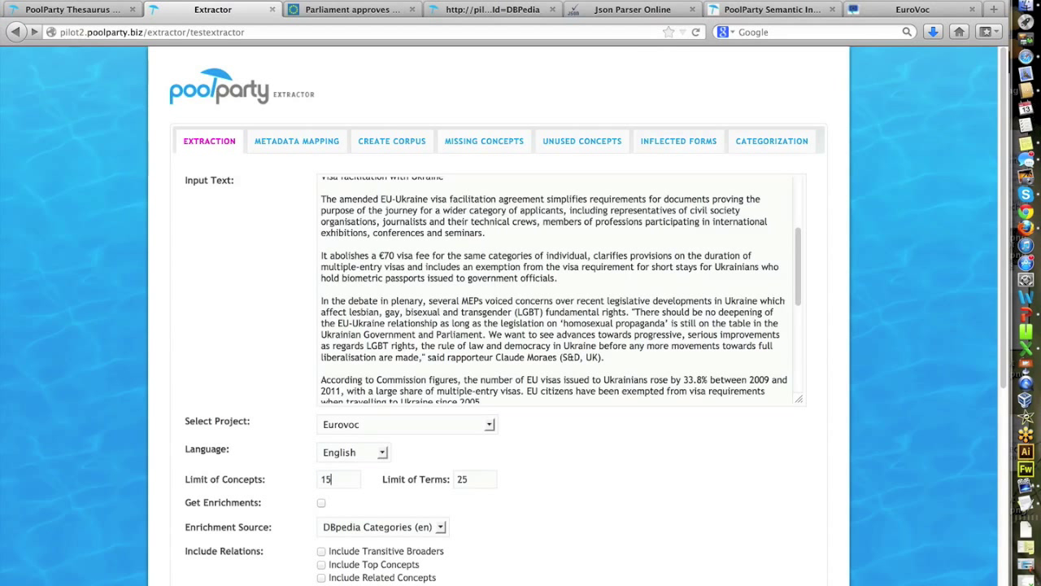
Step: Set the concept limit to 15 and the term limit to 5
triple_click(475, 478)
type("5")
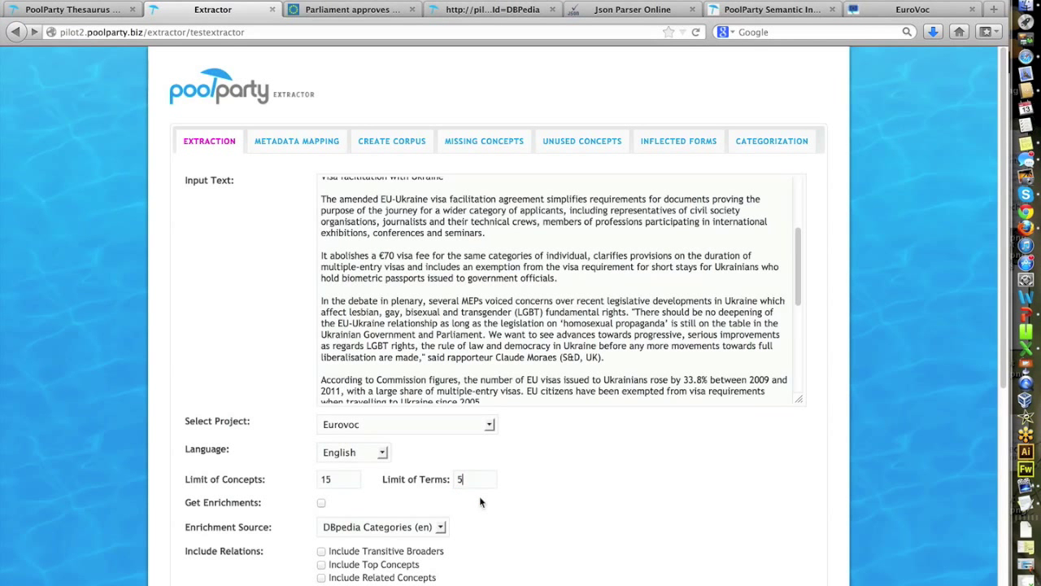
mouse_move(345, 482)
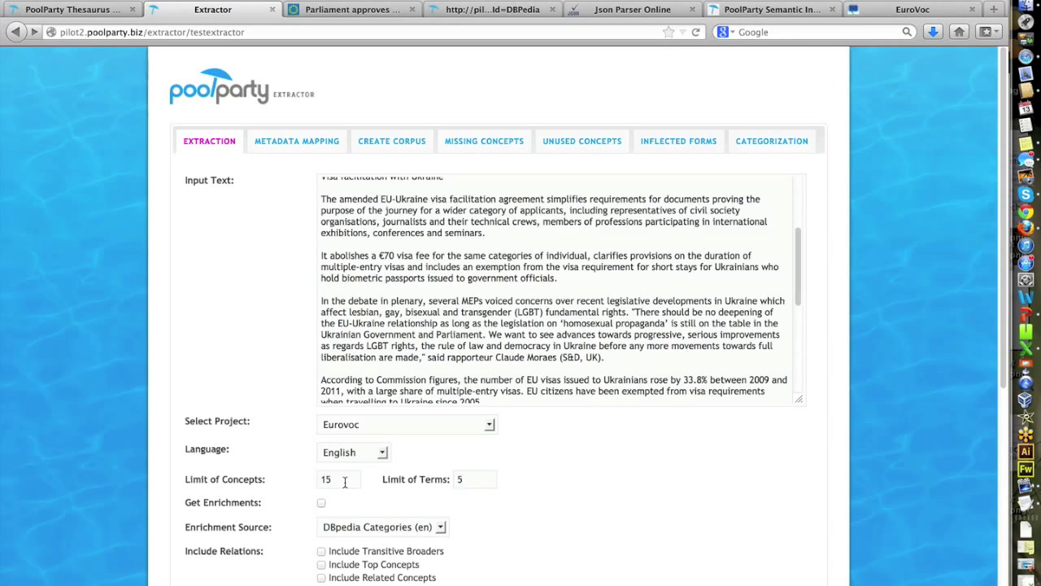
left_click(474, 479)
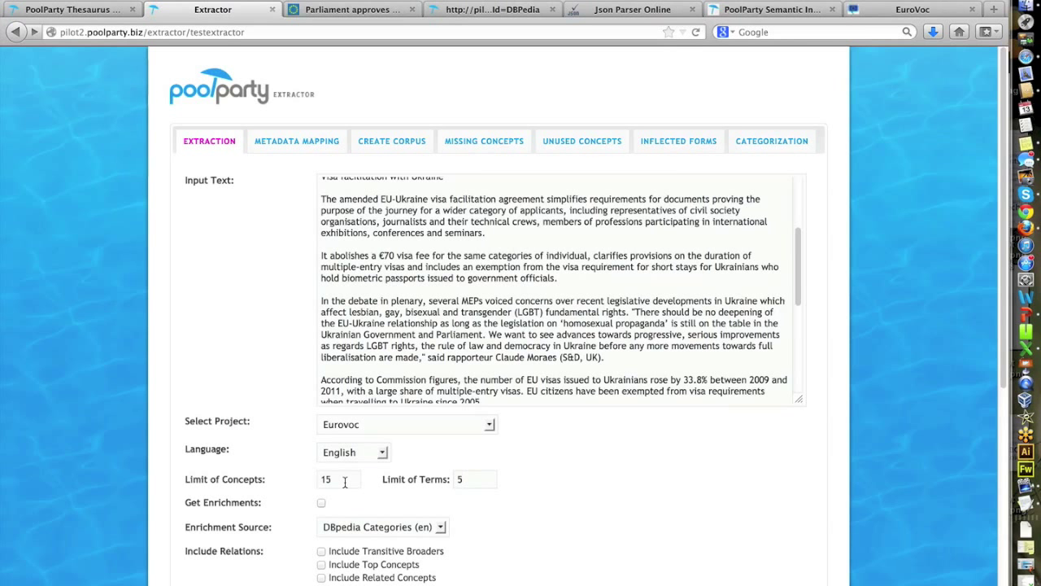
left_click(475, 479)
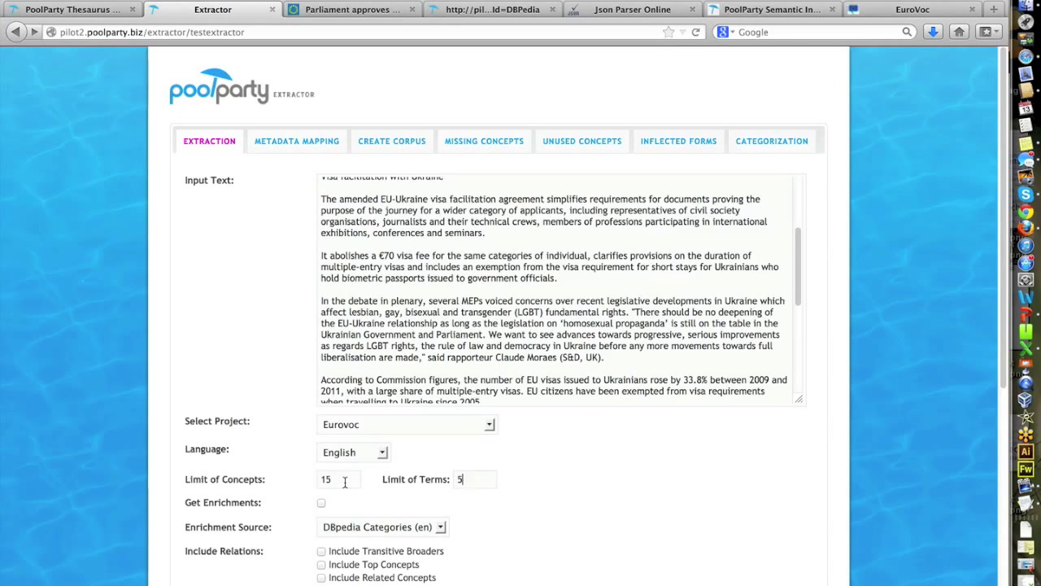
Step: Submit the extraction, returning fifteen scored concepts led by admission of aliens
scroll("down", 3)
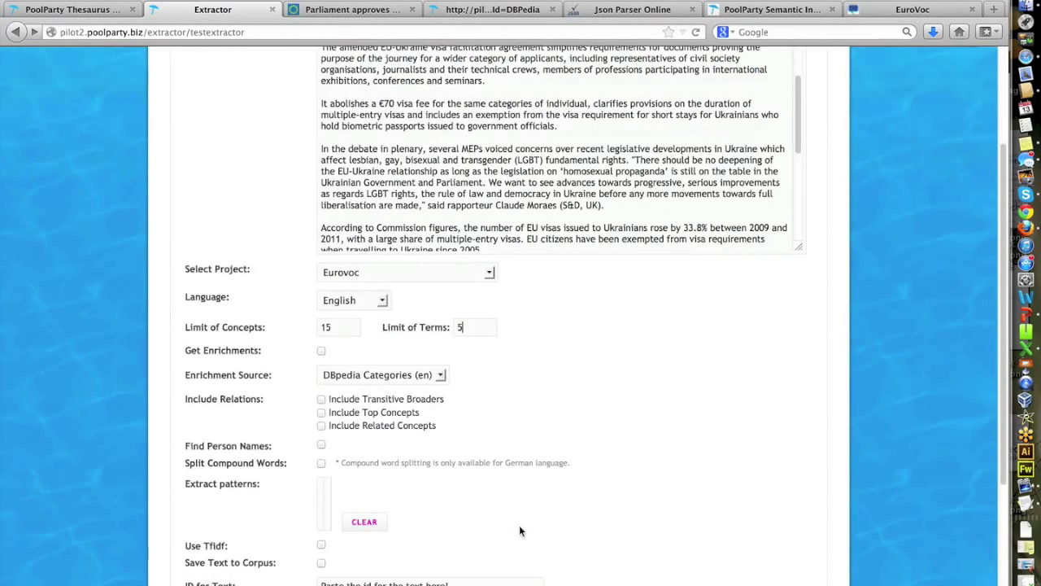
scroll("down", 3)
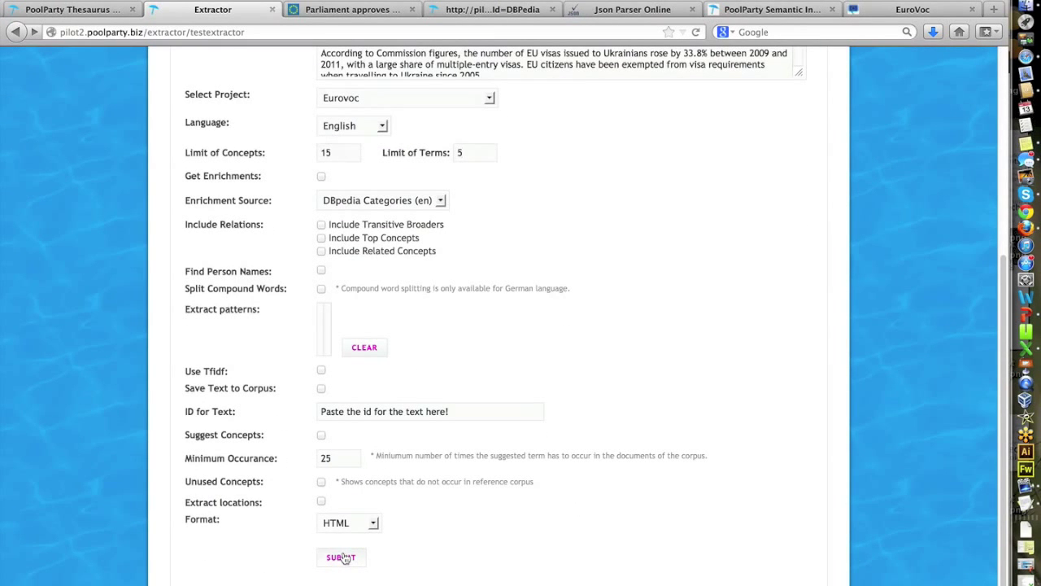
left_click(341, 557)
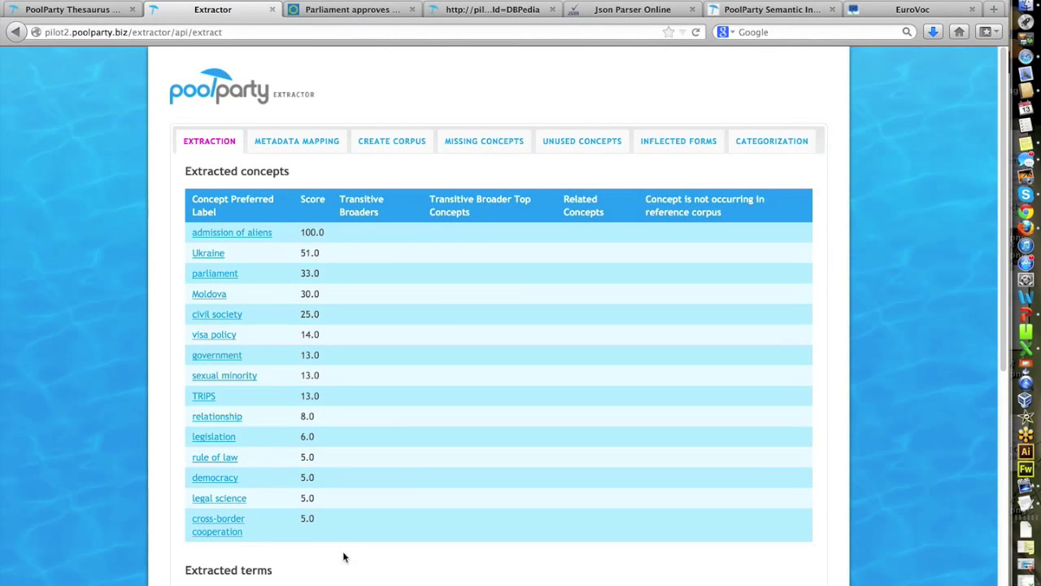
mouse_move(499, 368)
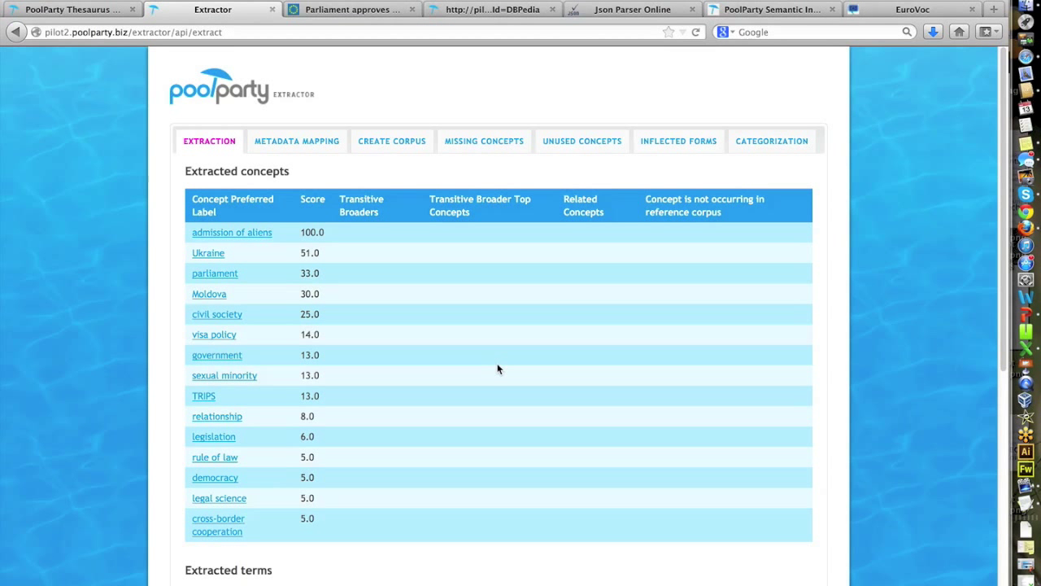
mouse_move(488, 369)
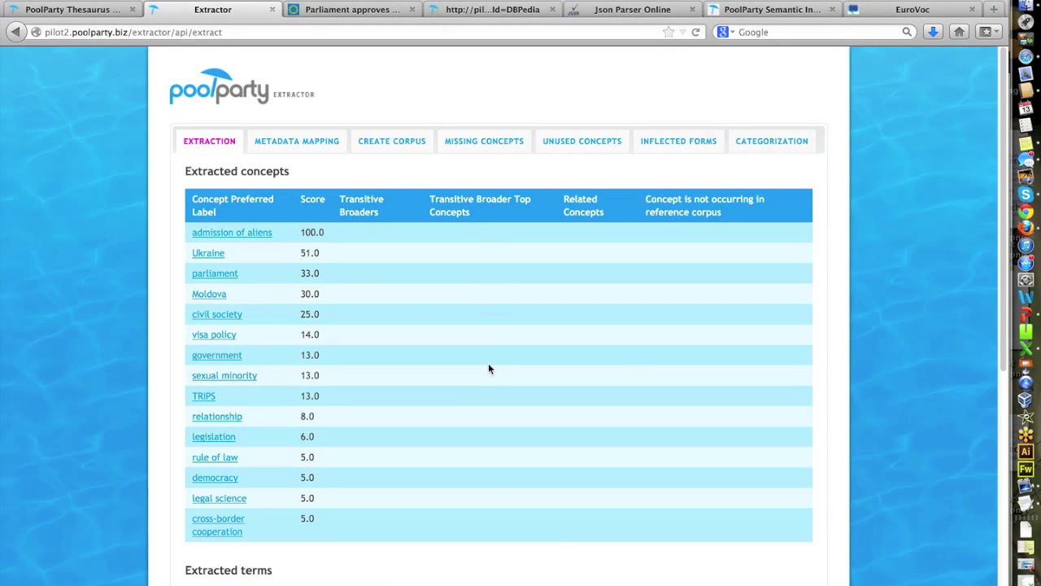
mouse_move(251, 245)
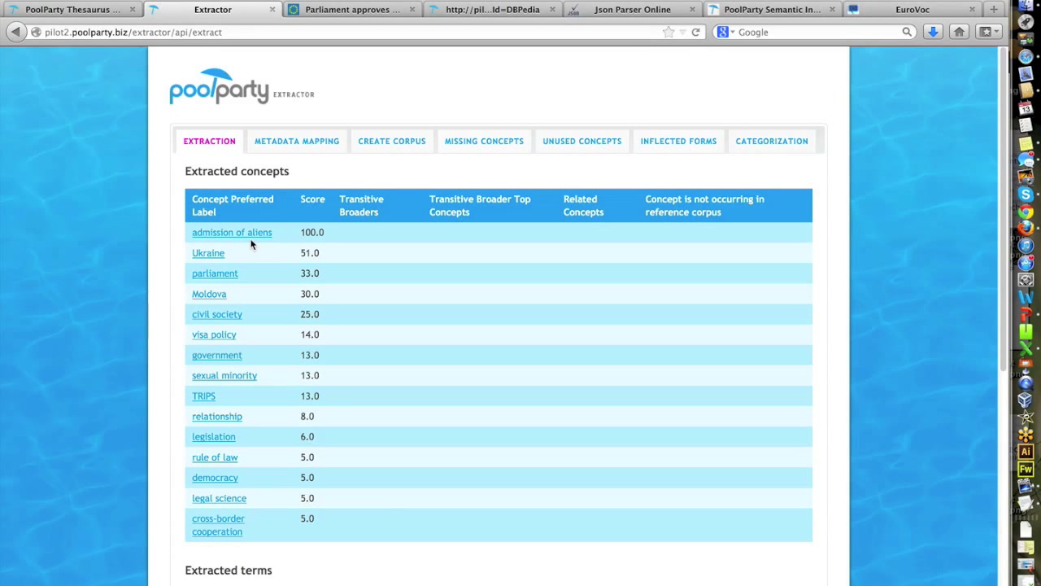
mouse_move(295, 240)
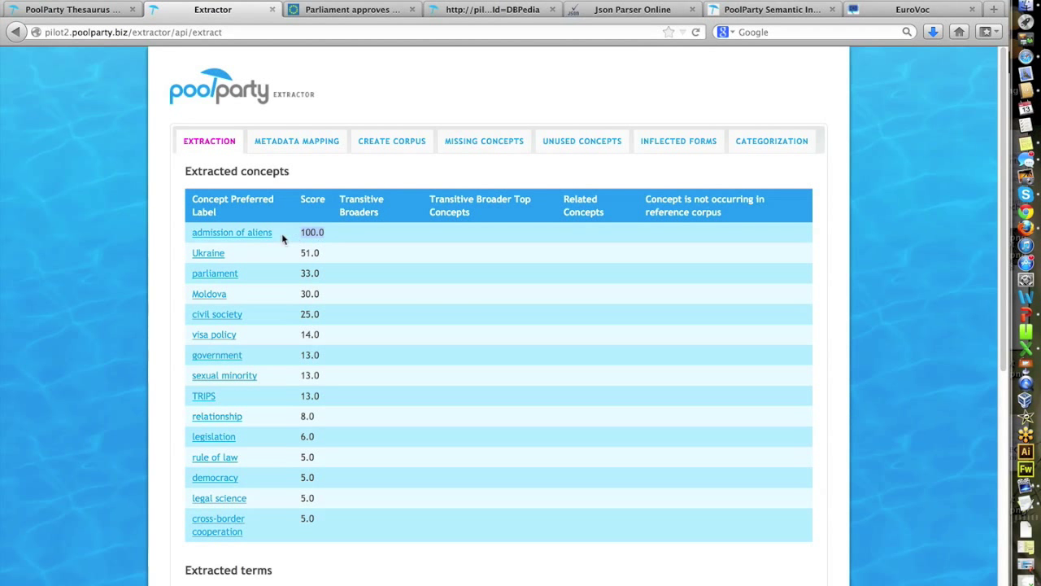
mouse_move(250, 237)
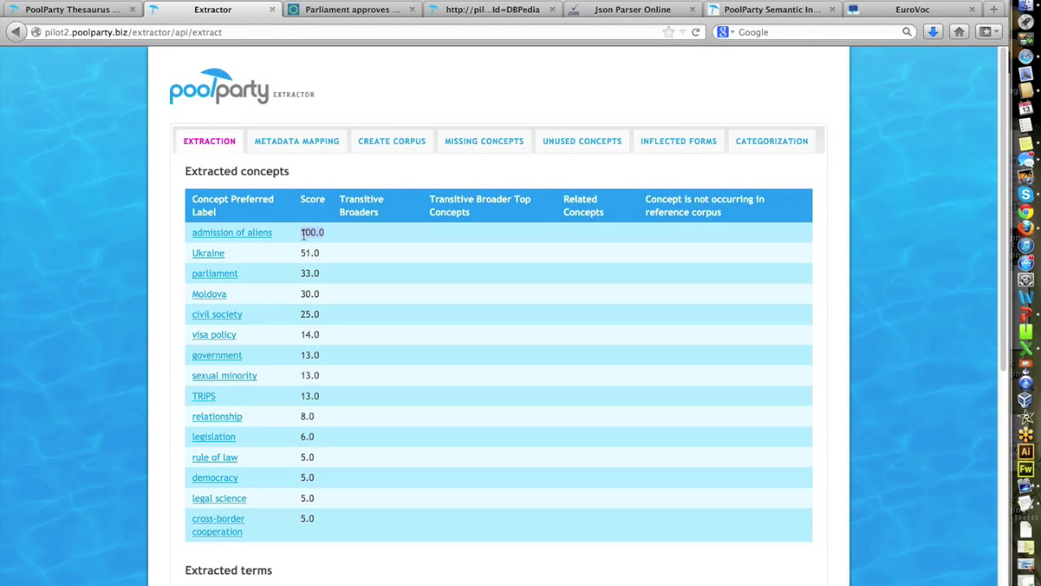
mouse_move(239, 274)
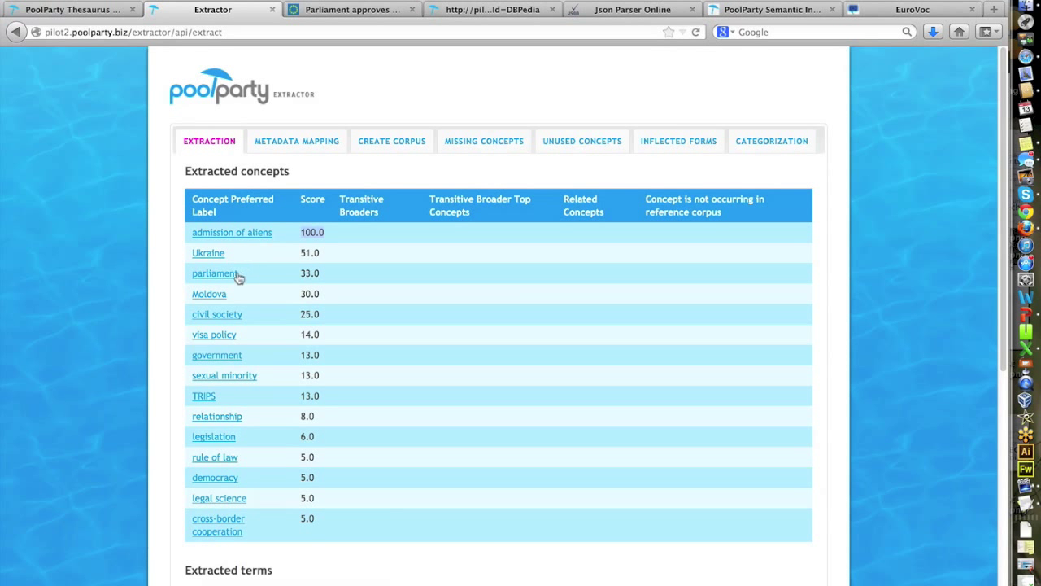
mouse_move(231, 315)
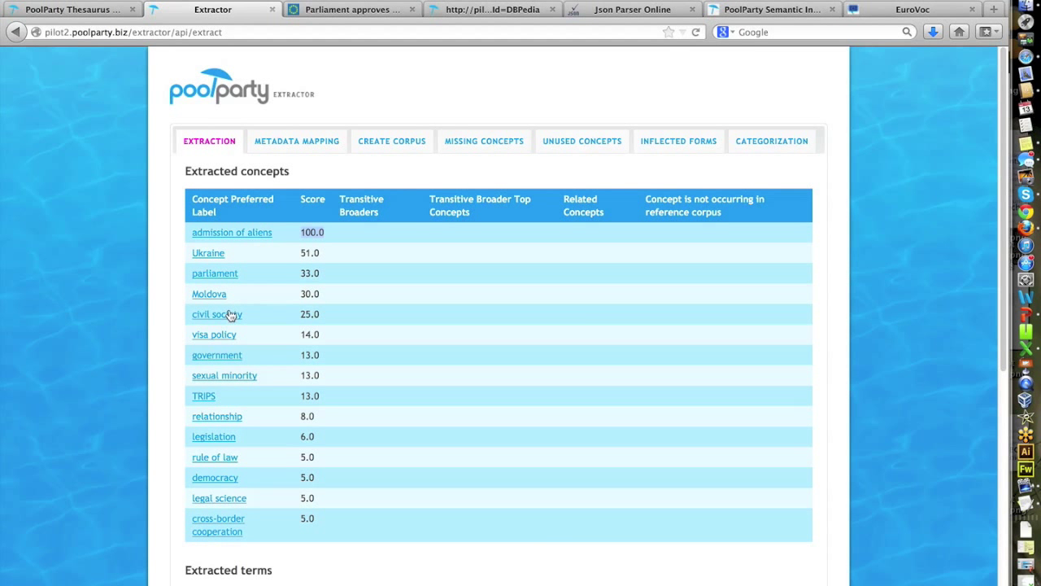
mouse_move(304, 293)
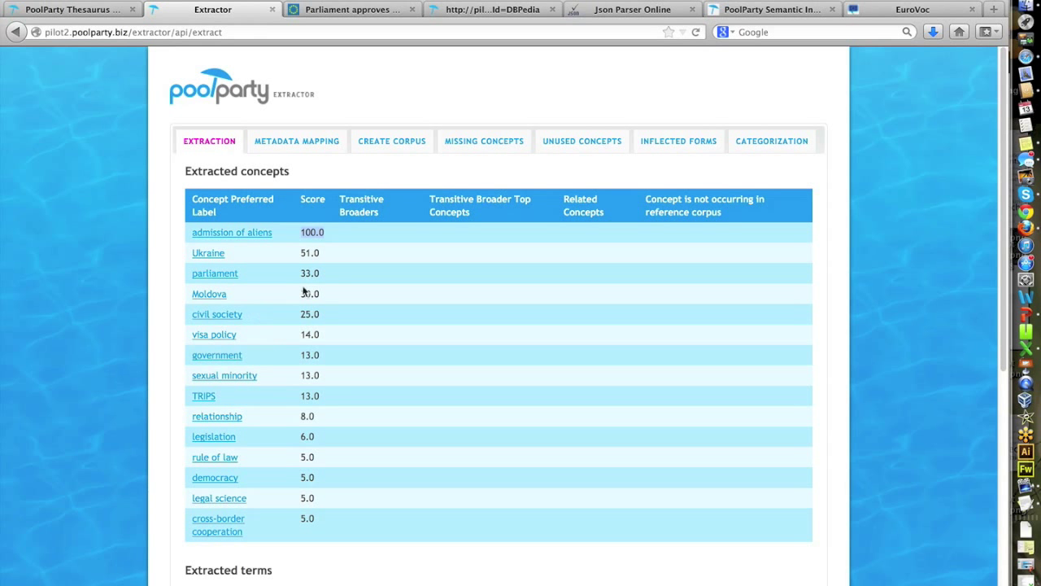
mouse_move(323, 251)
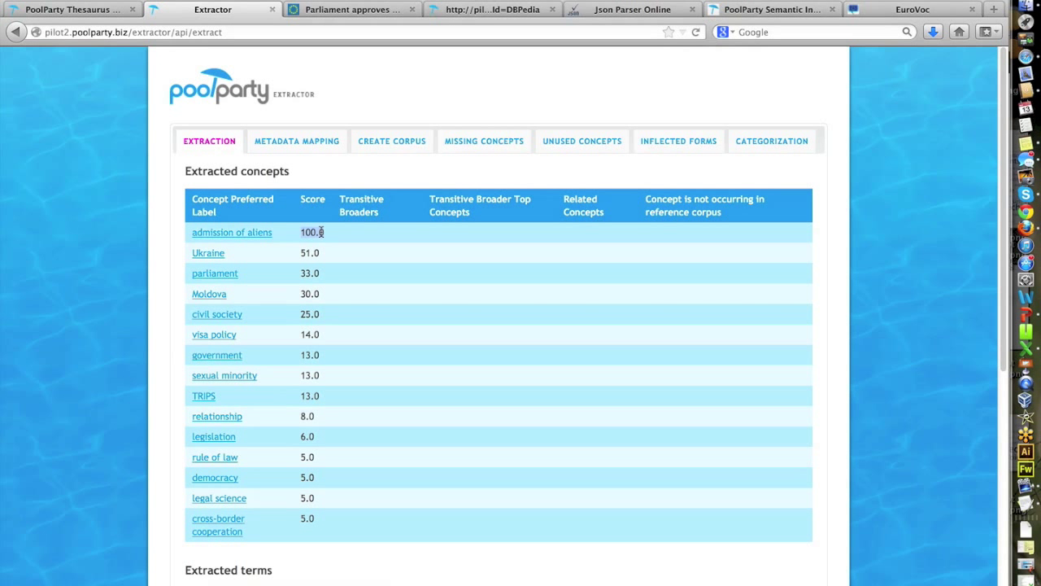
mouse_move(341, 291)
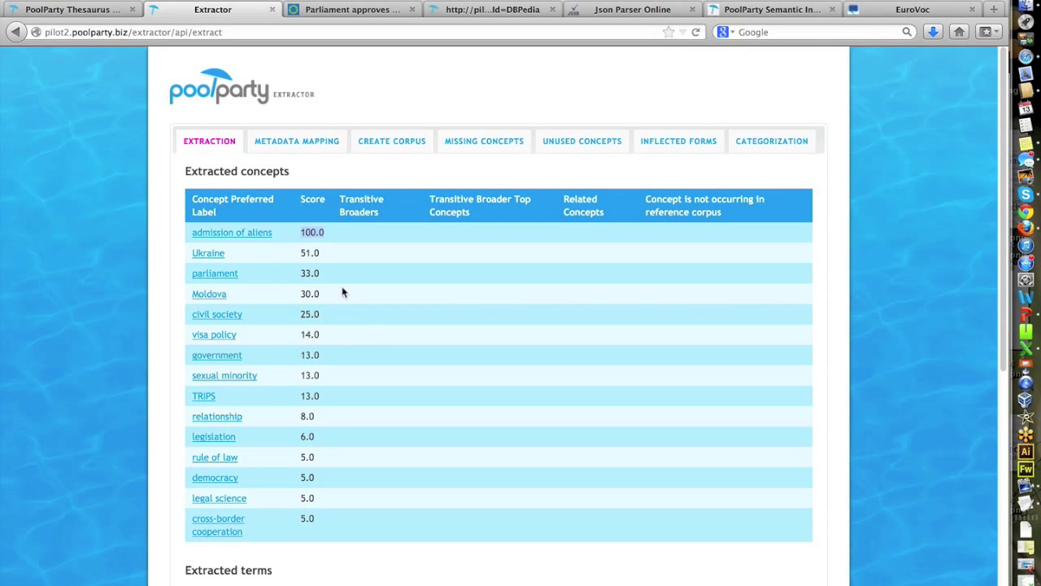
mouse_move(283, 299)
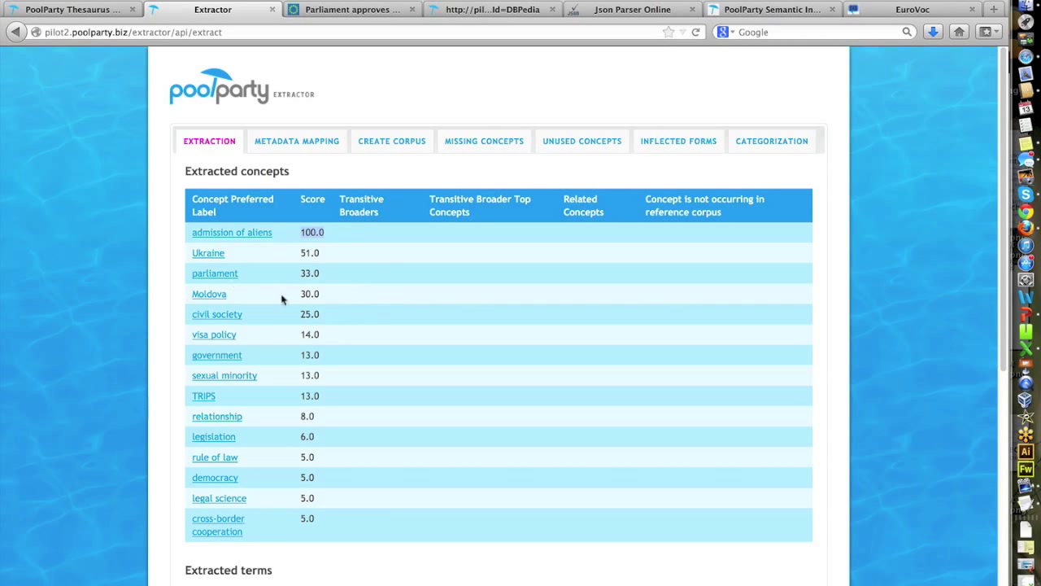
mouse_move(339, 321)
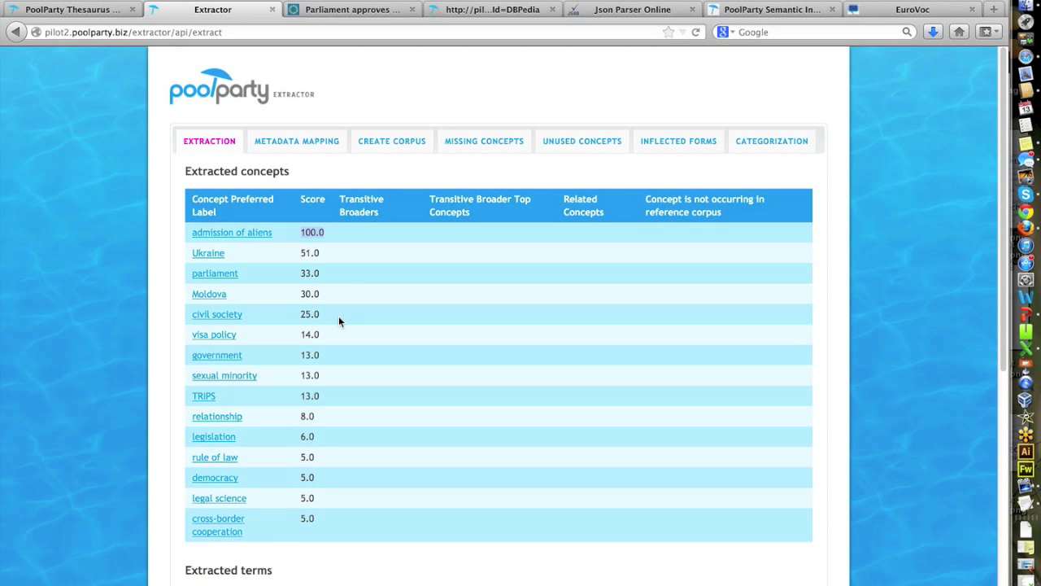
scroll("down", 3)
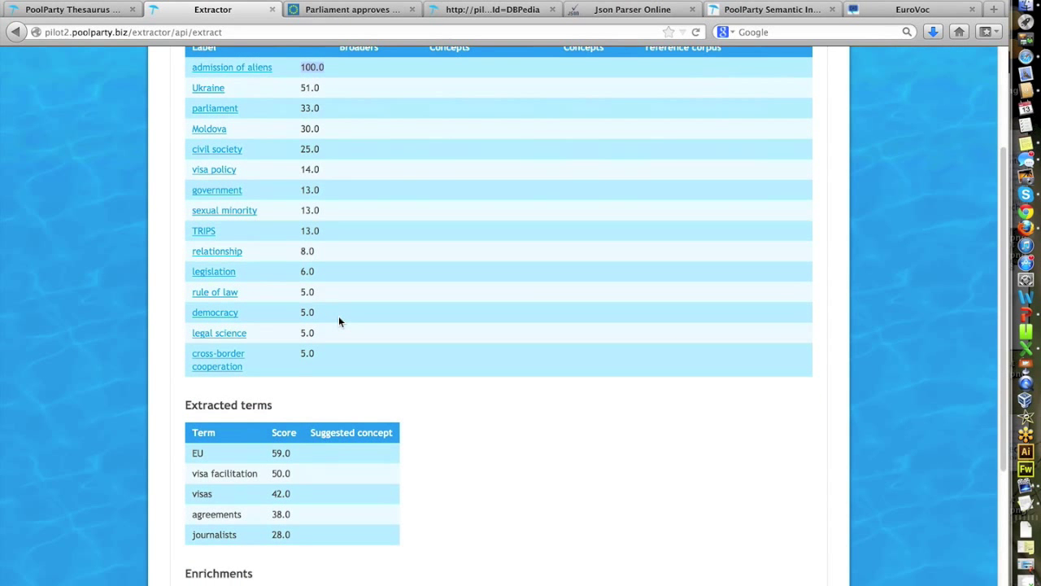
mouse_move(256, 488)
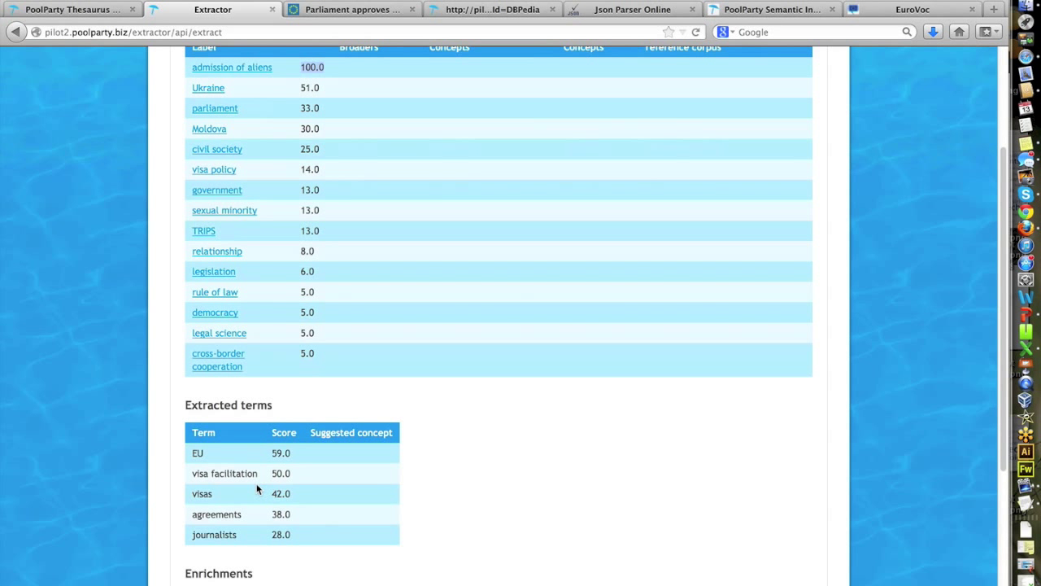
scroll("up", 3)
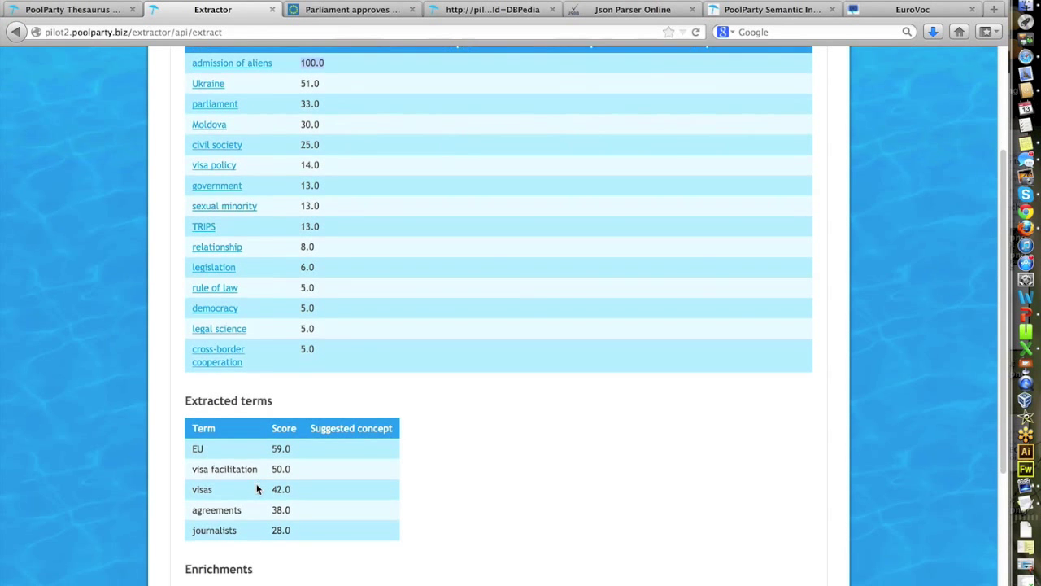
scroll("up", 3)
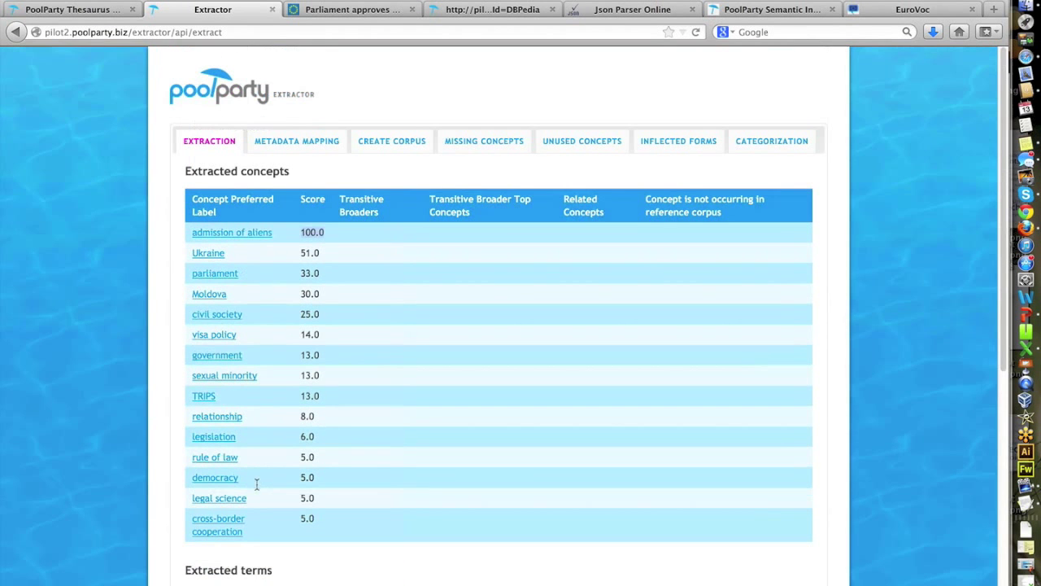
mouse_move(314, 276)
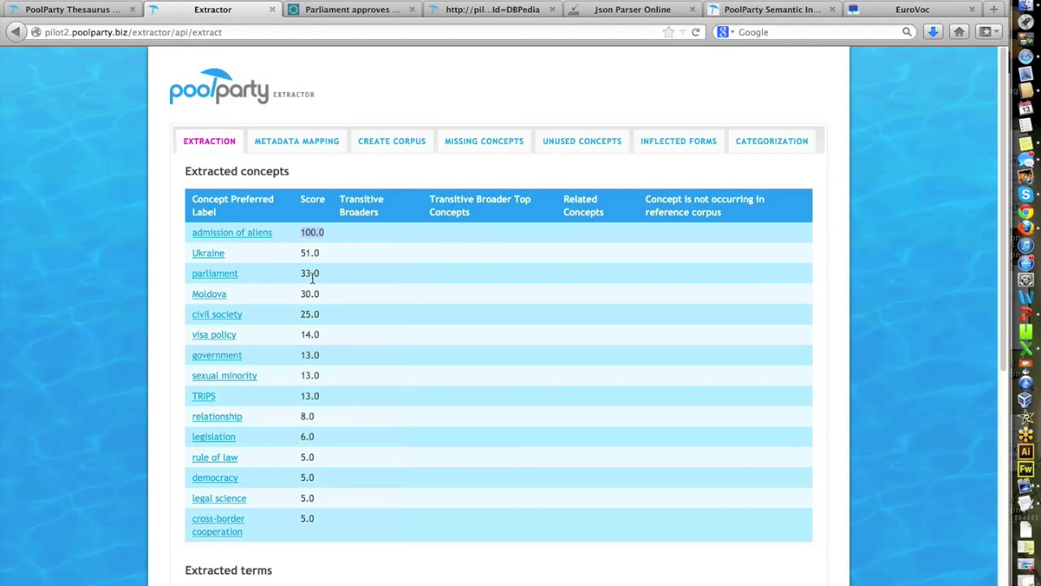
mouse_move(289, 250)
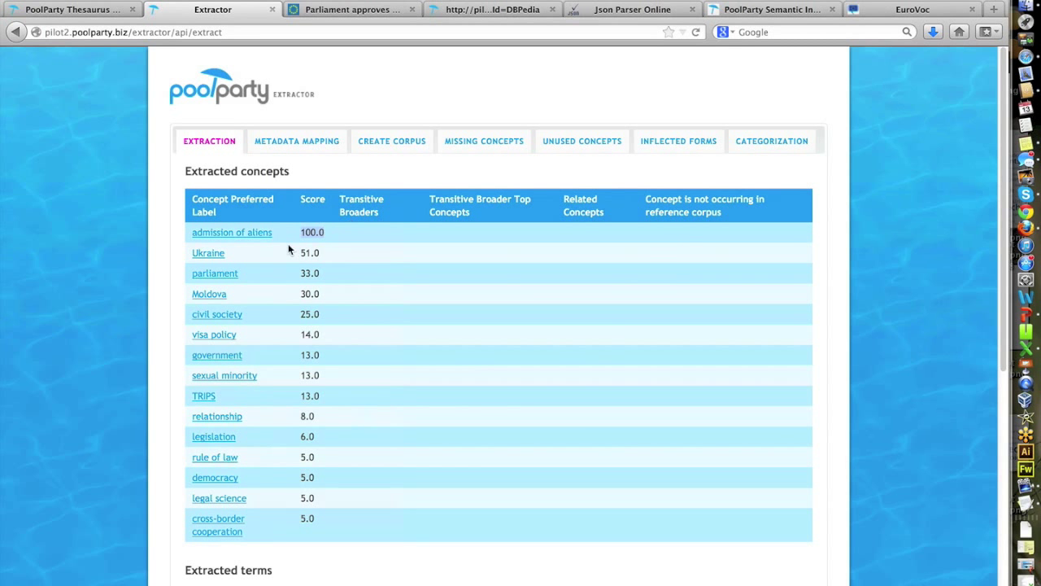
left_click(16, 31)
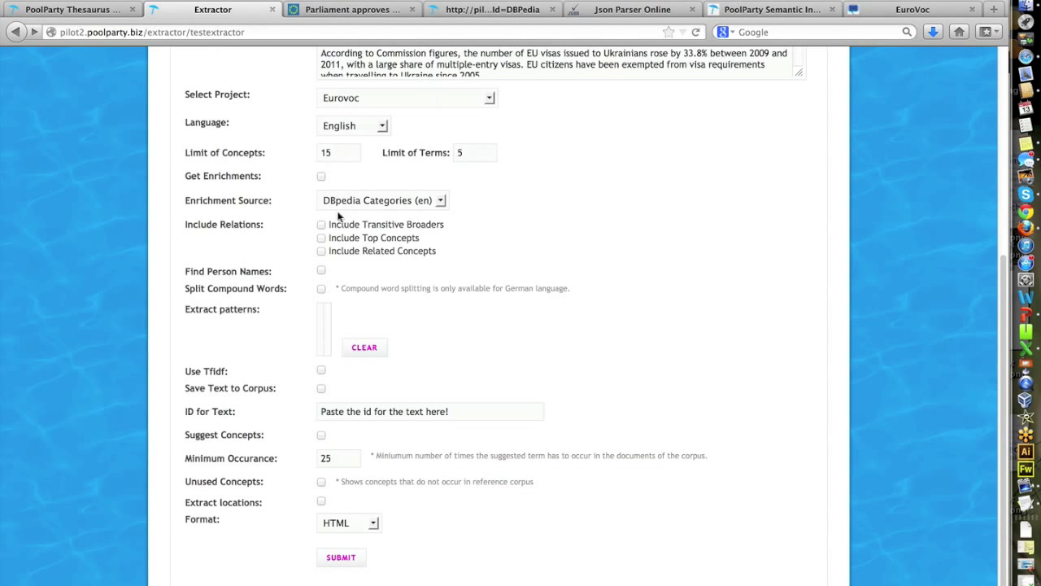
Step: Tick Include Transitive Broaders, Include Top Concepts and Get Enrichments
left_click(321, 225)
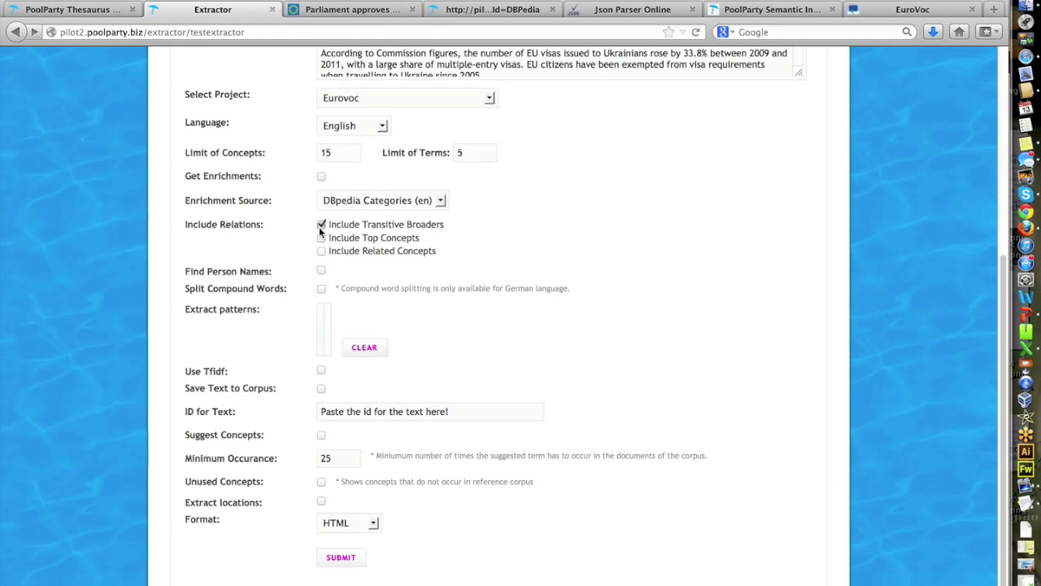
left_click(321, 238)
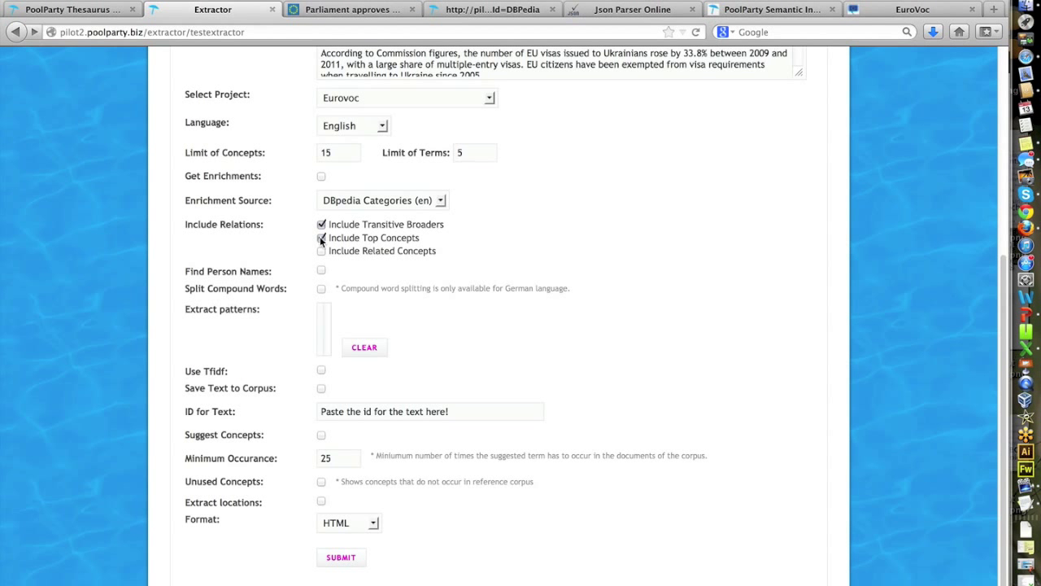
left_click(321, 237)
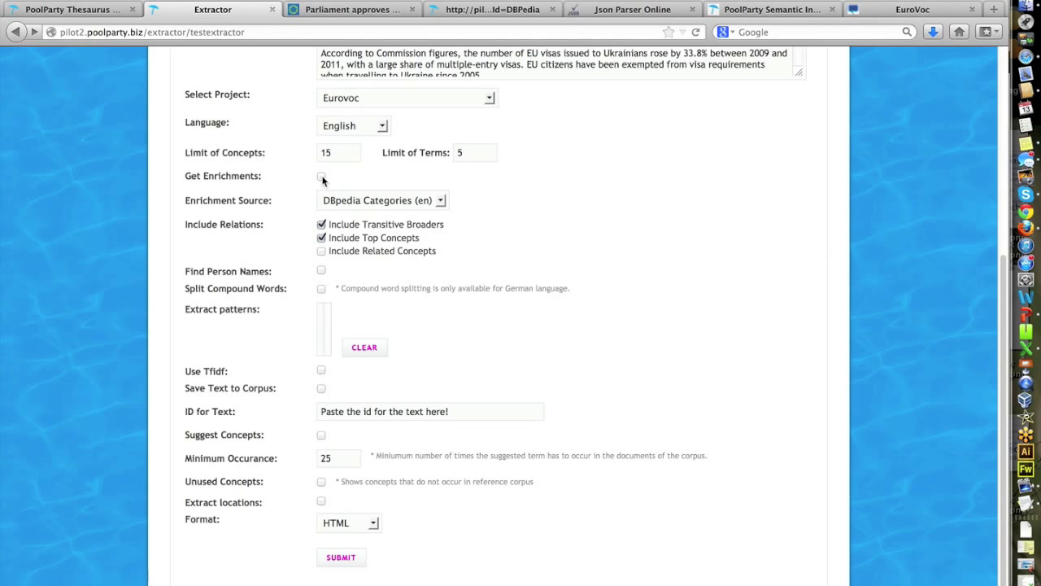
left_click(321, 177)
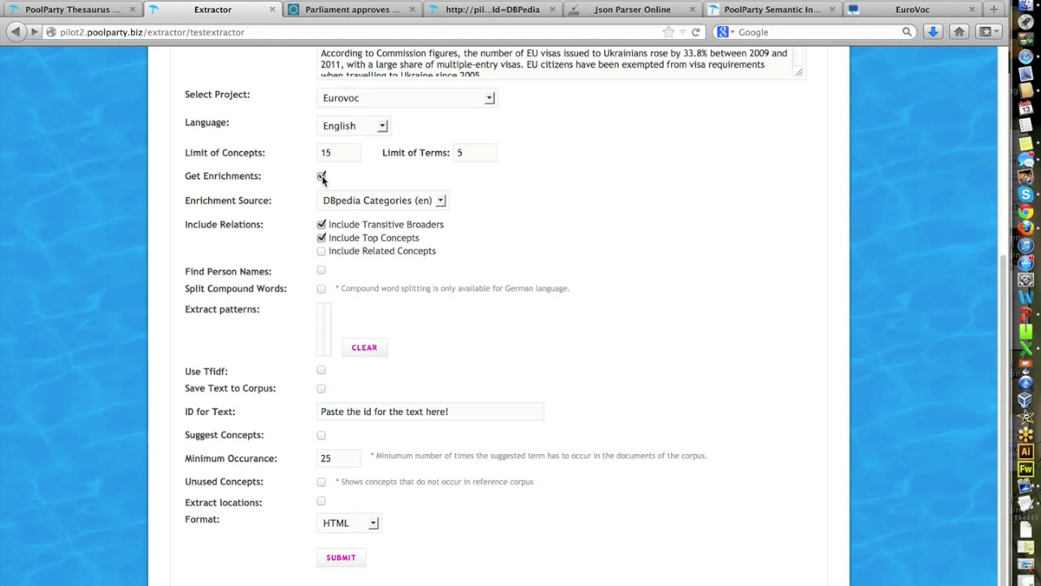
left_click(321, 176)
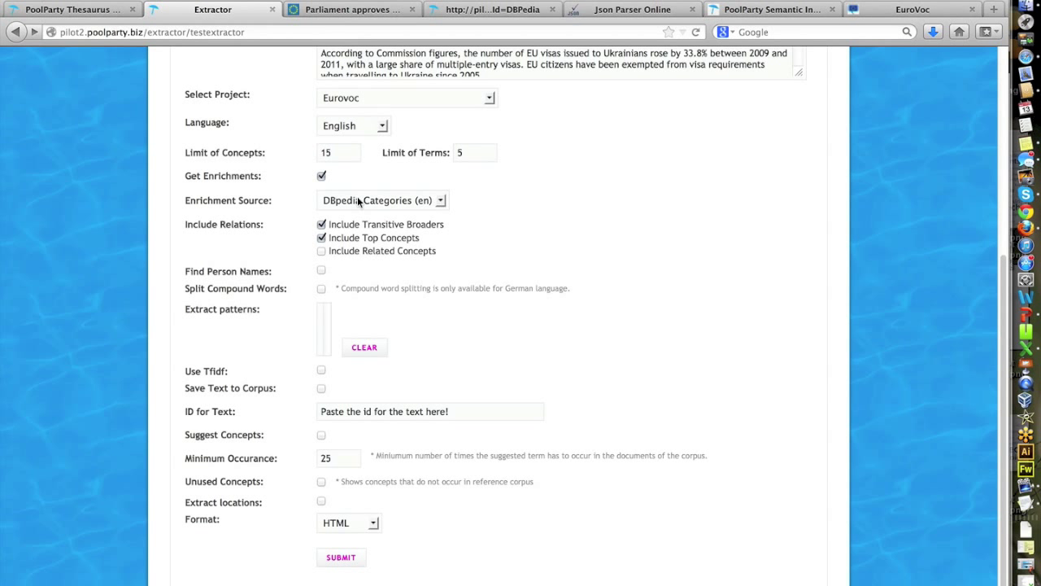
Step: Choose DBpedia Pages (en) as the enrichment source and submit
left_click(440, 200)
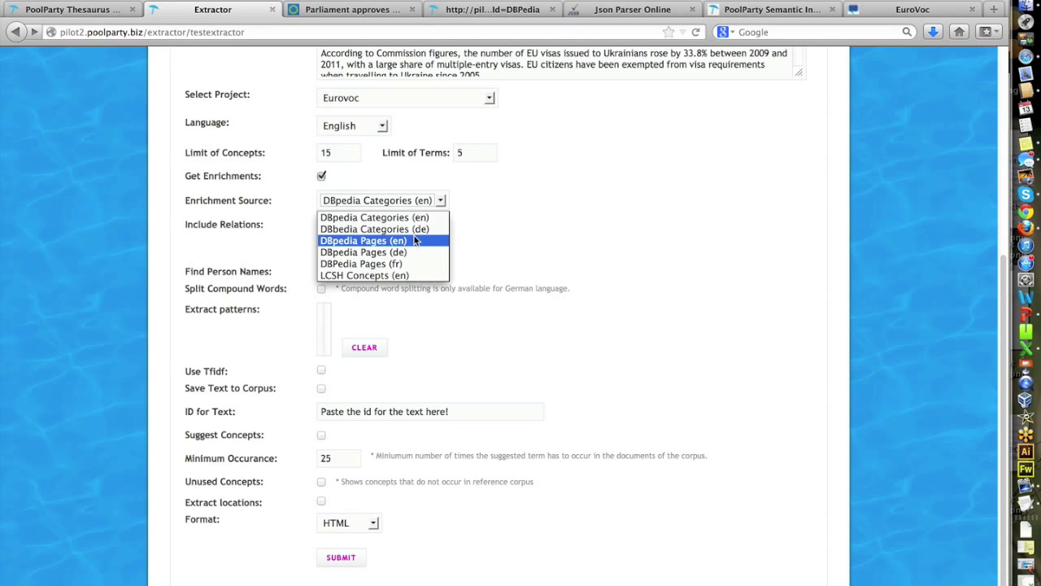
left_click(363, 240)
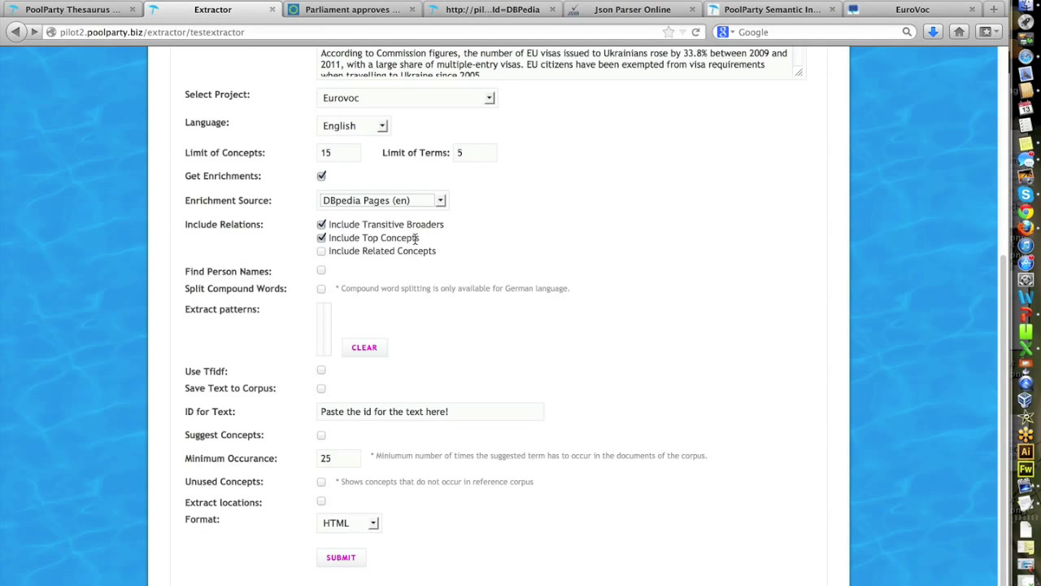
scroll("down", 3)
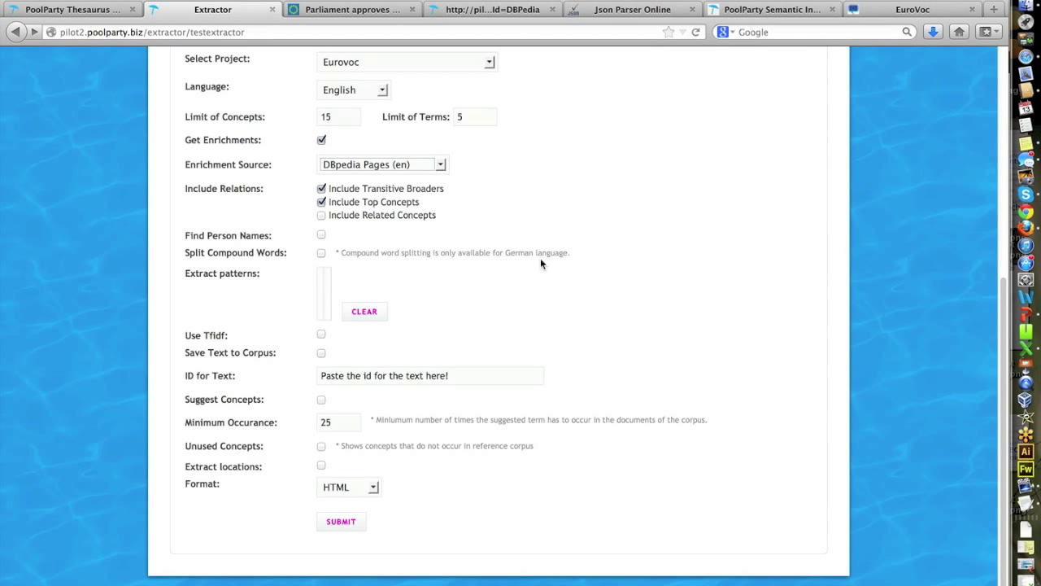
left_click(341, 521)
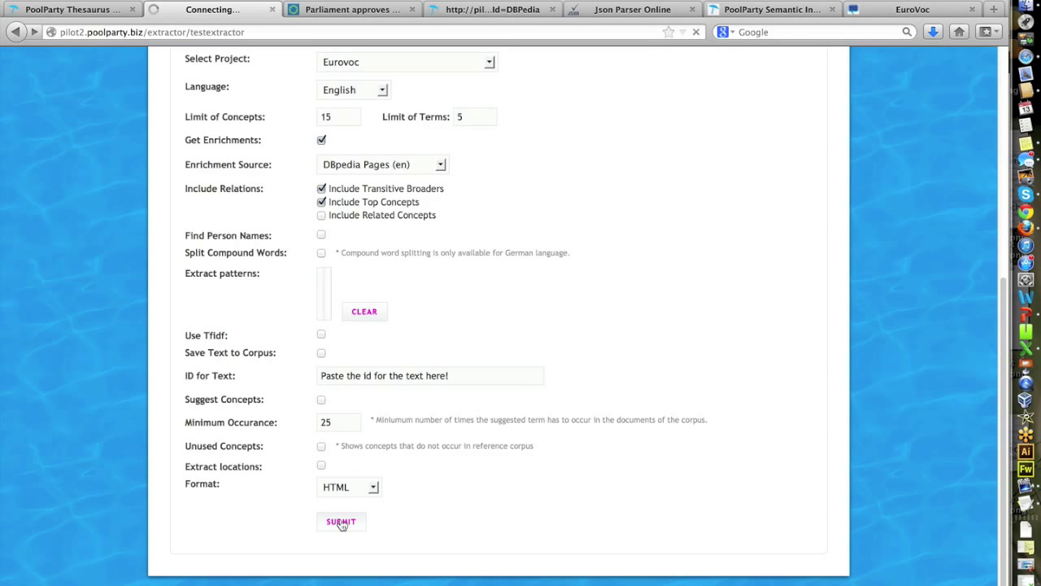
Step: Run the extraction and review concepts with broaders, terms and DBpedia enrichments
left_click(341, 521)
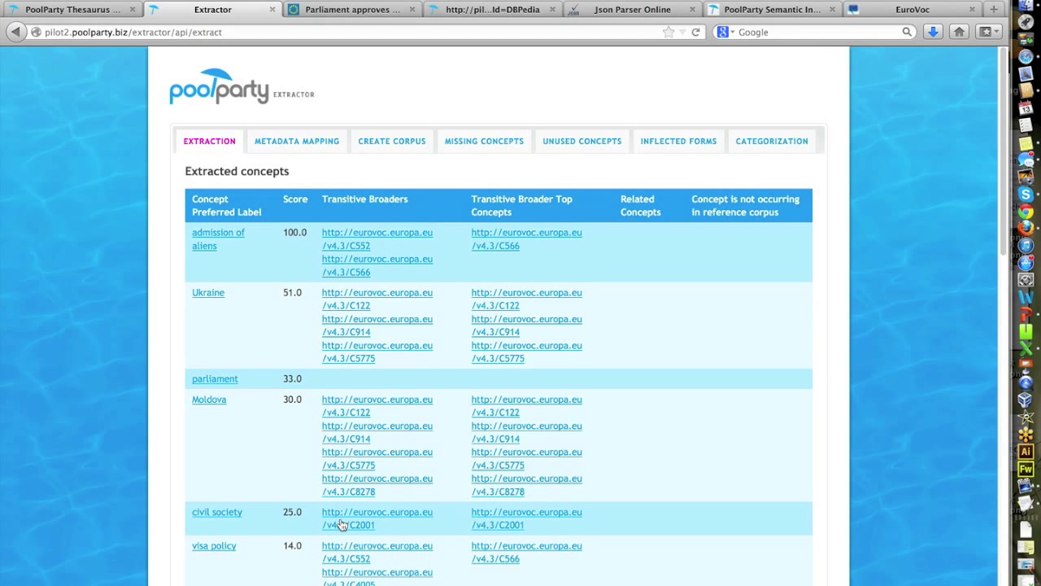
mouse_move(224, 242)
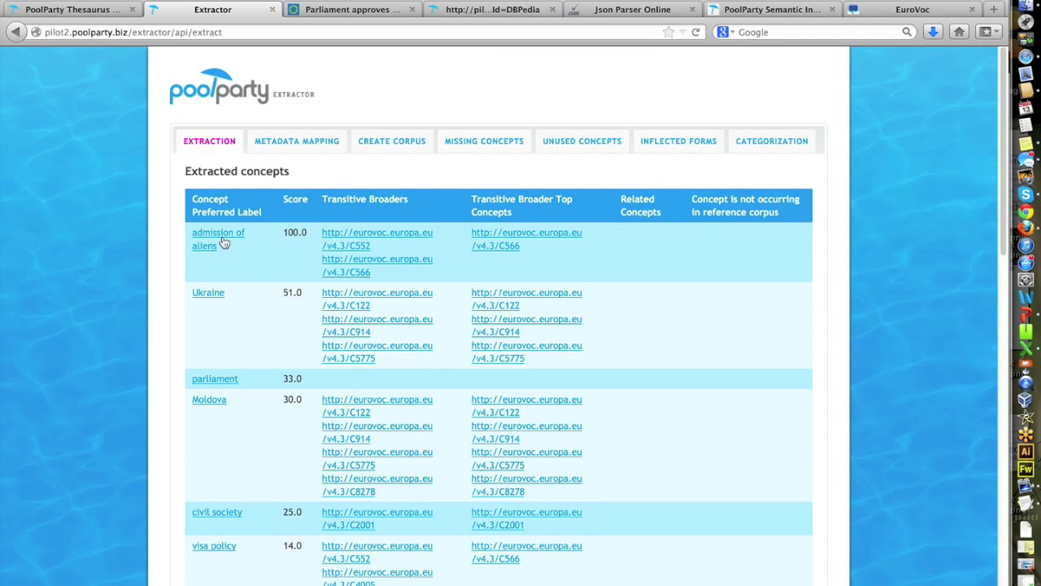
mouse_move(410, 242)
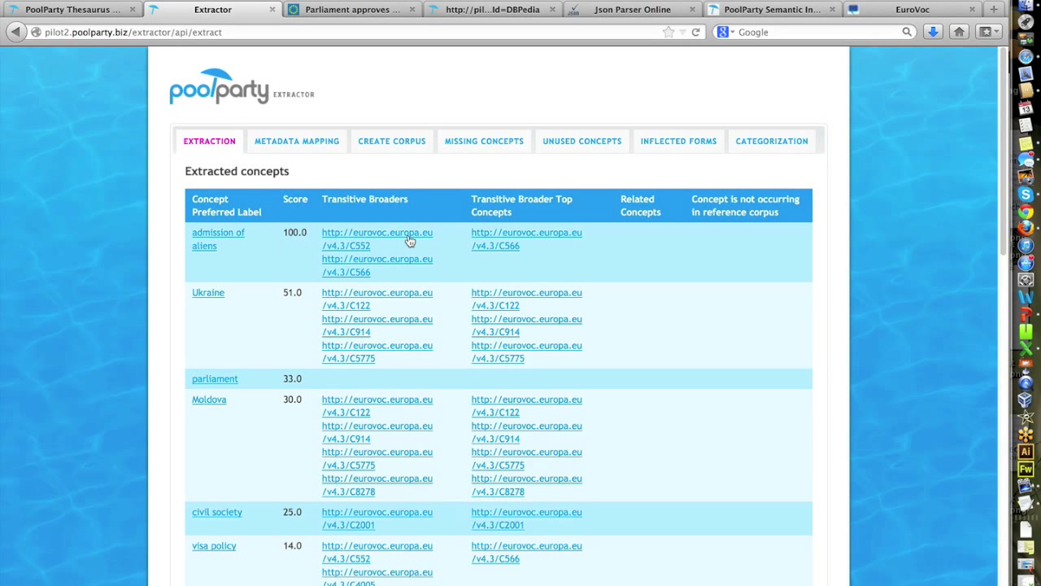
mouse_move(354, 234)
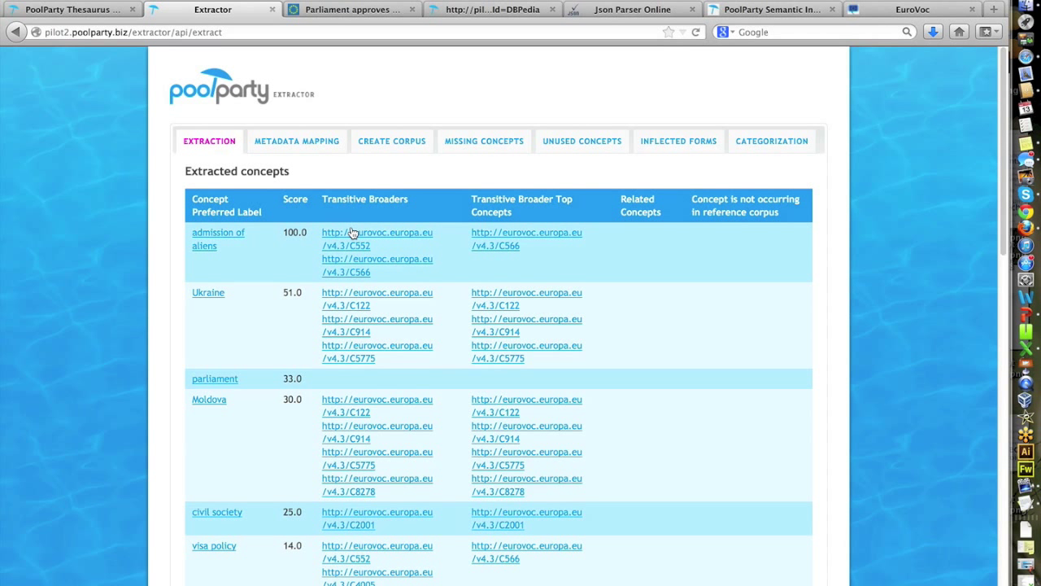
mouse_move(232, 234)
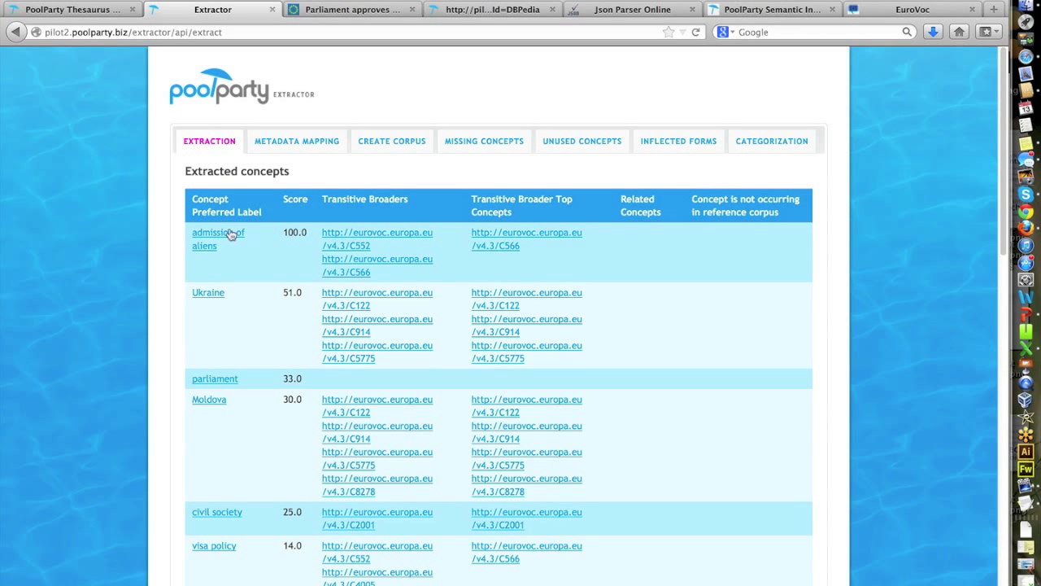
mouse_move(267, 248)
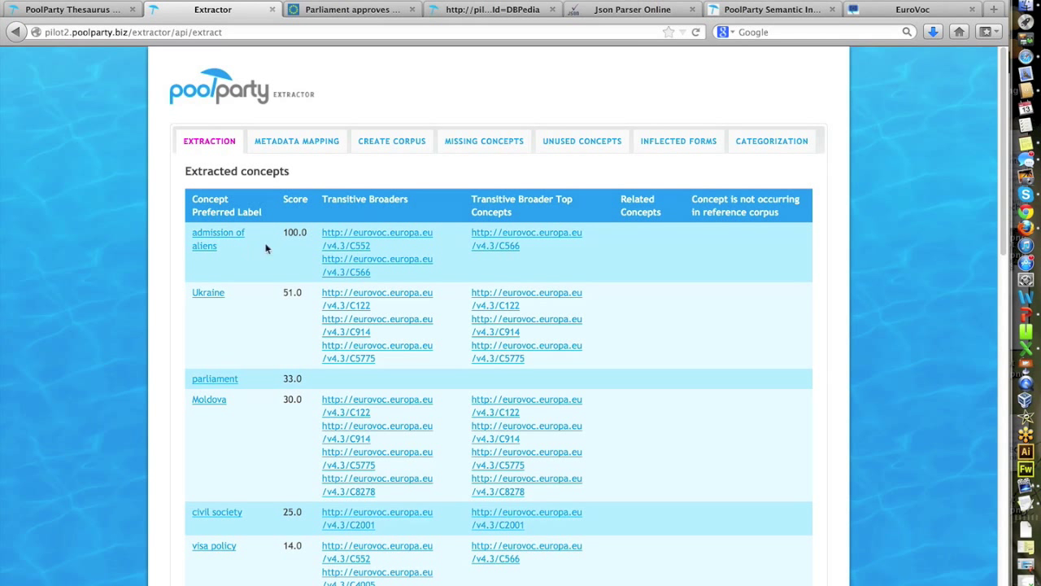
mouse_move(527, 234)
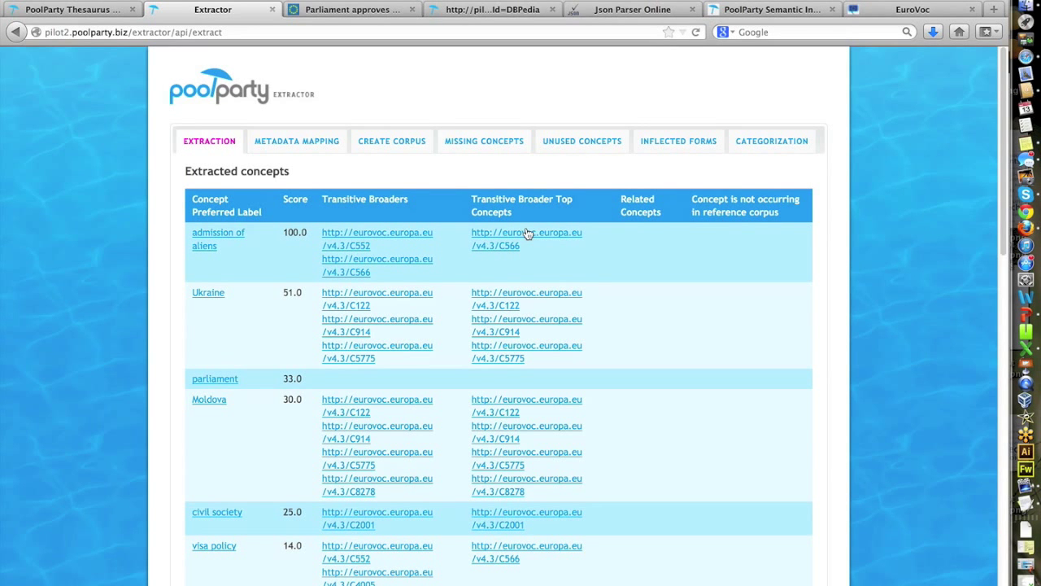
scroll("down", 3)
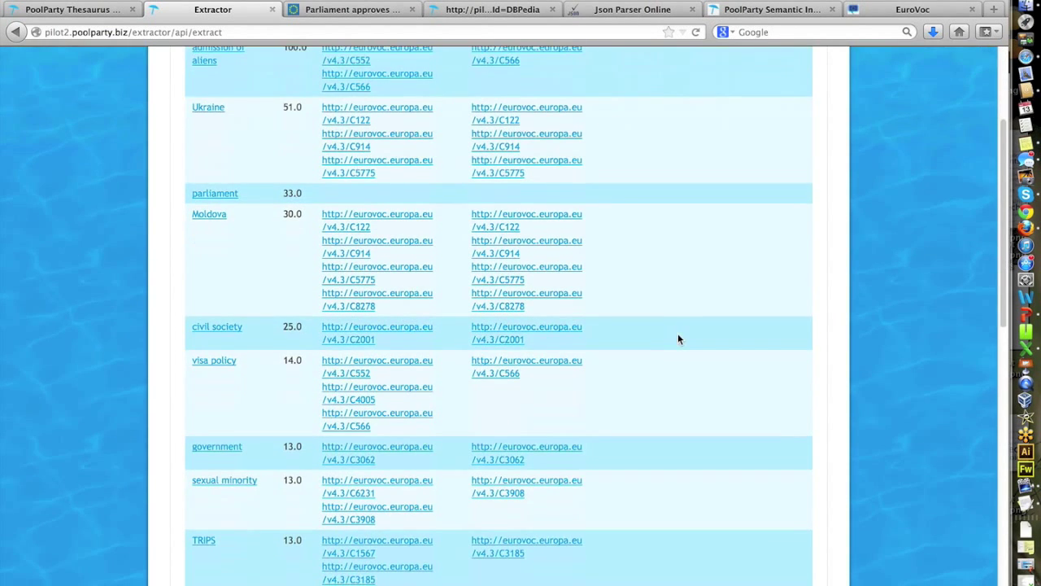
scroll("down", 3)
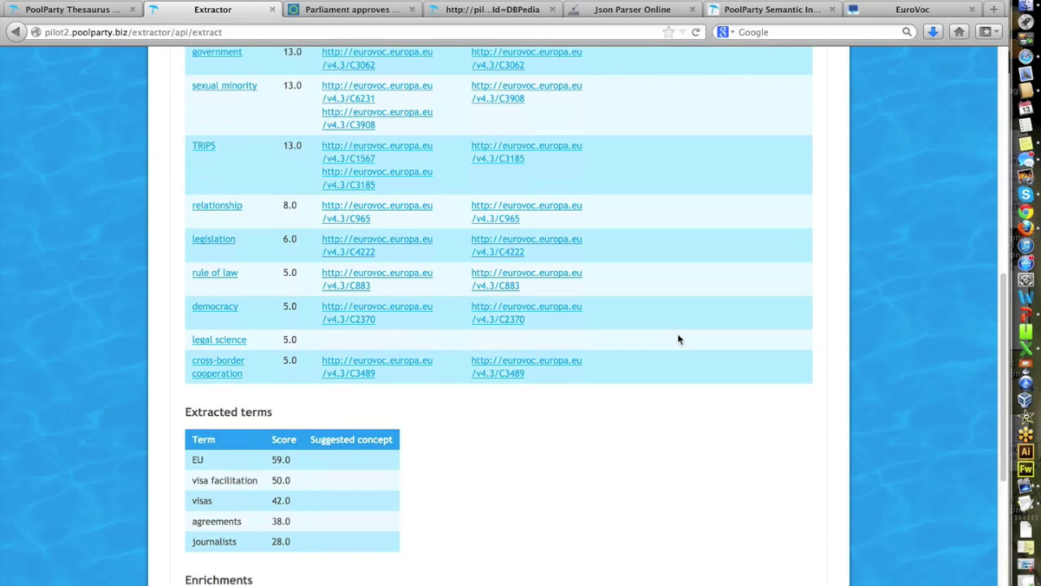
scroll("down", 3)
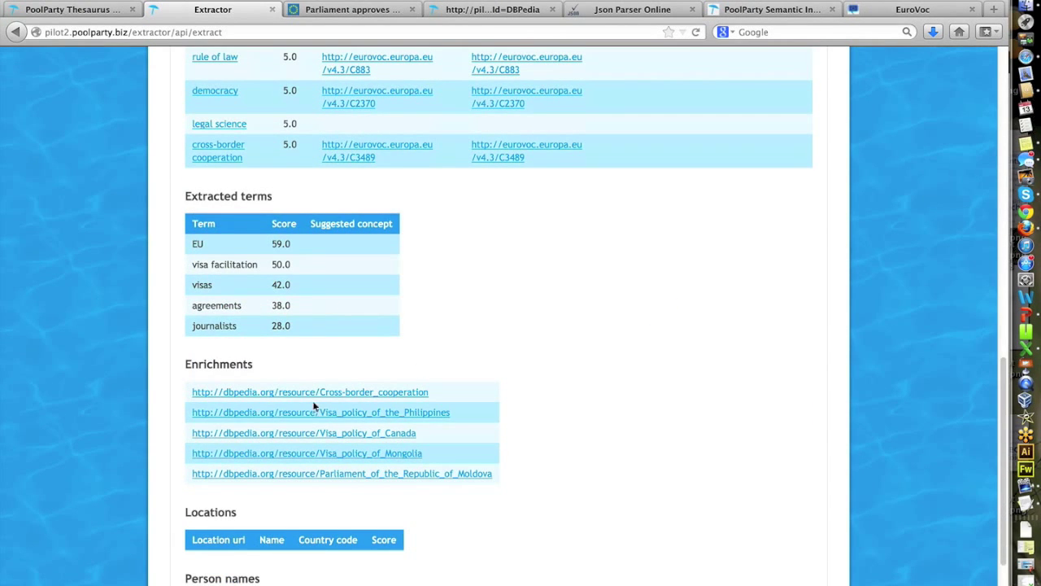
mouse_move(371, 397)
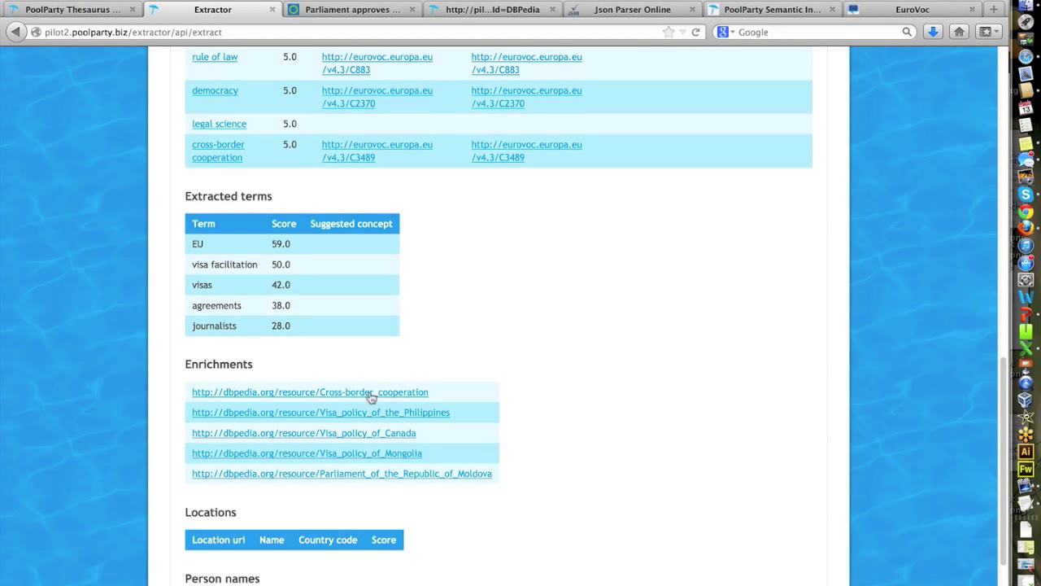
mouse_move(297, 464)
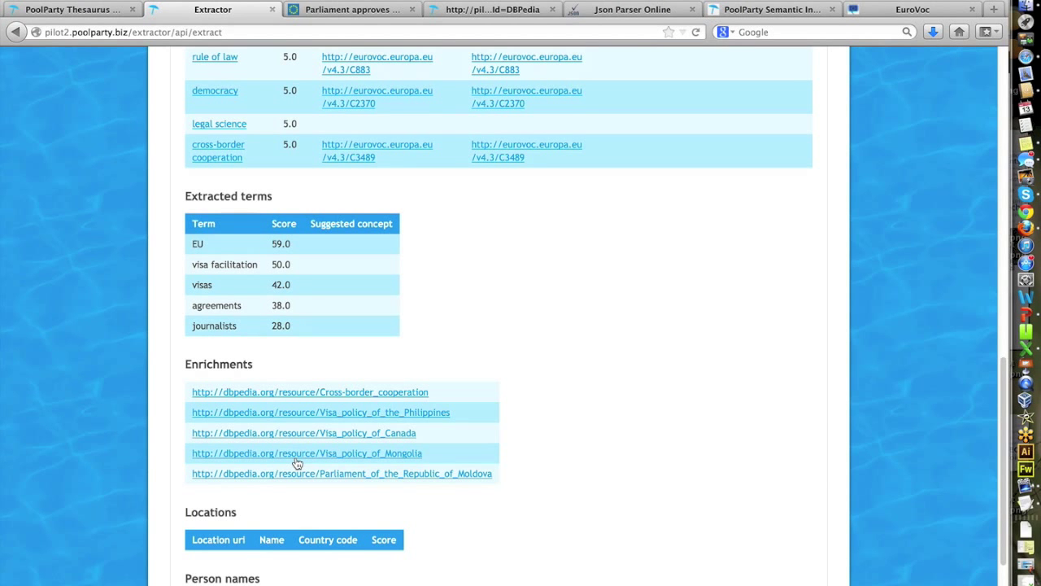
scroll("down", 3)
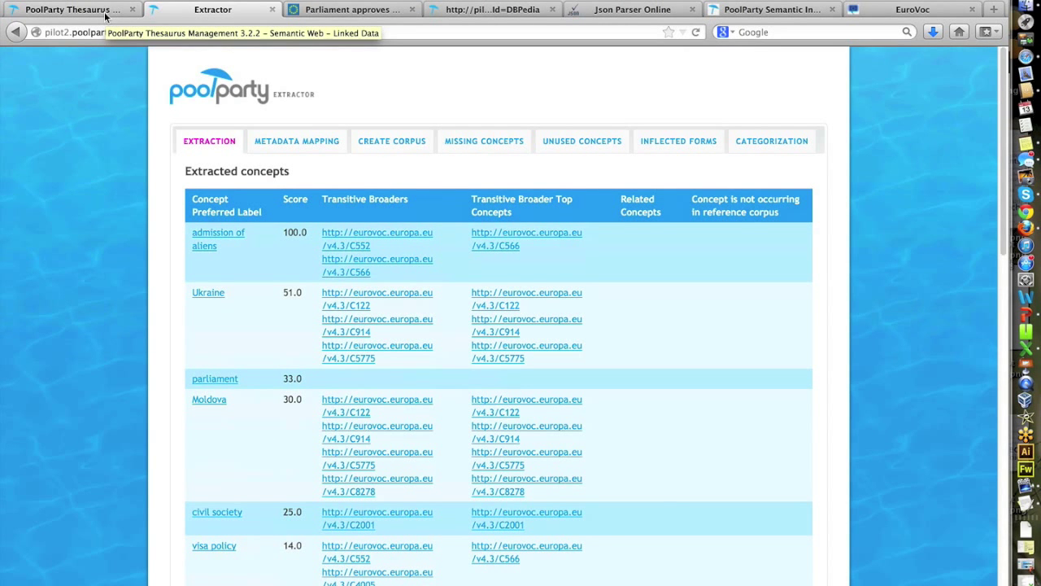
Step: Search the thesaurus for 'admission of aliens' and open that concept
left_click(69, 9)
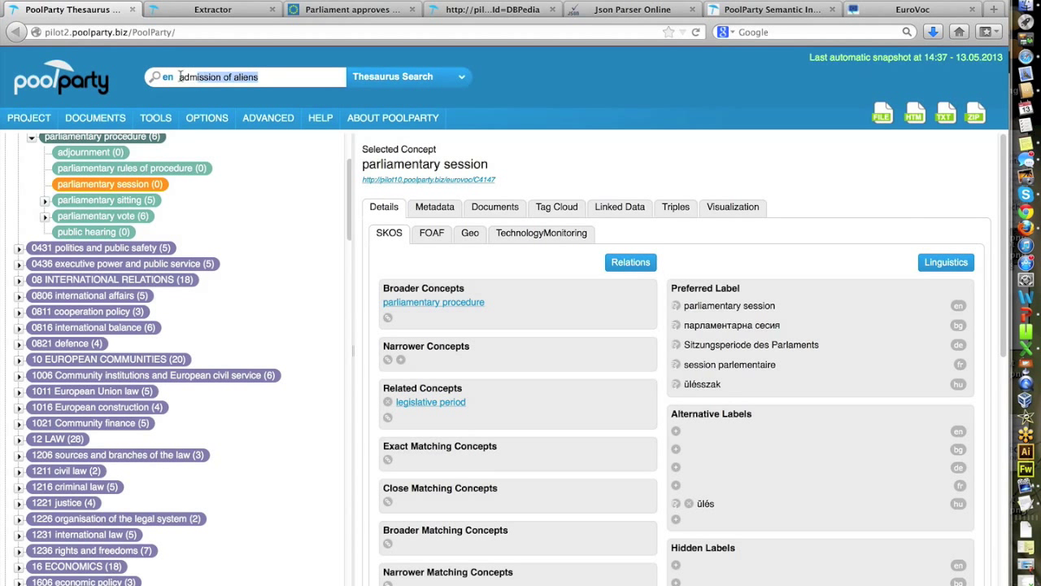
type("admission")
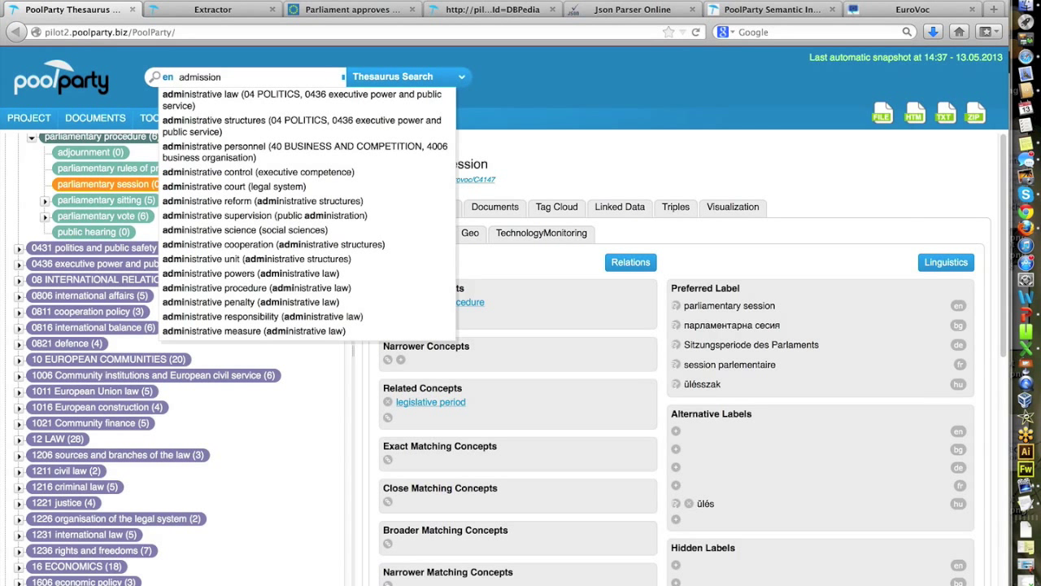
type("of alie")
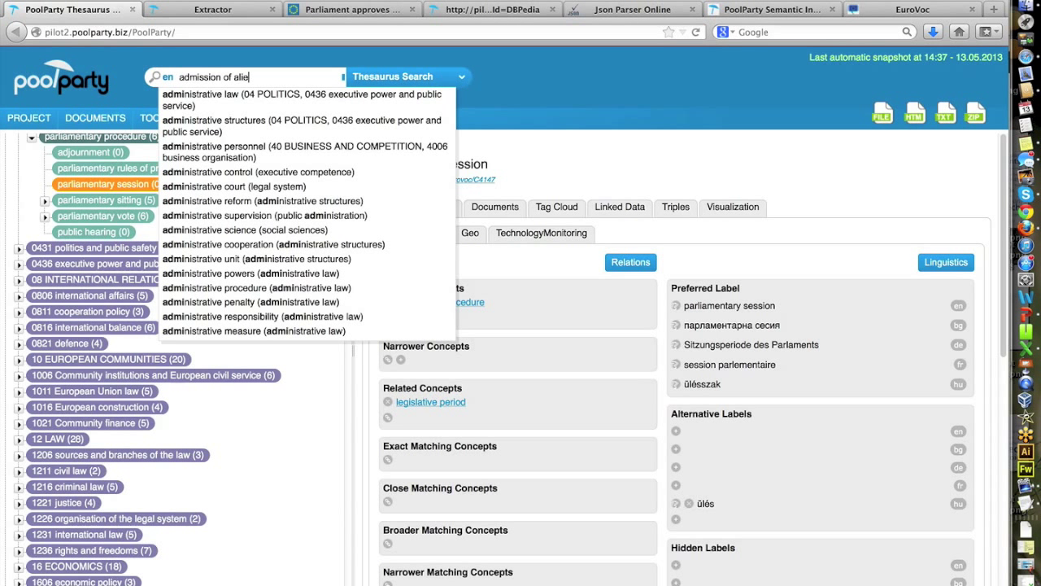
type("ns")
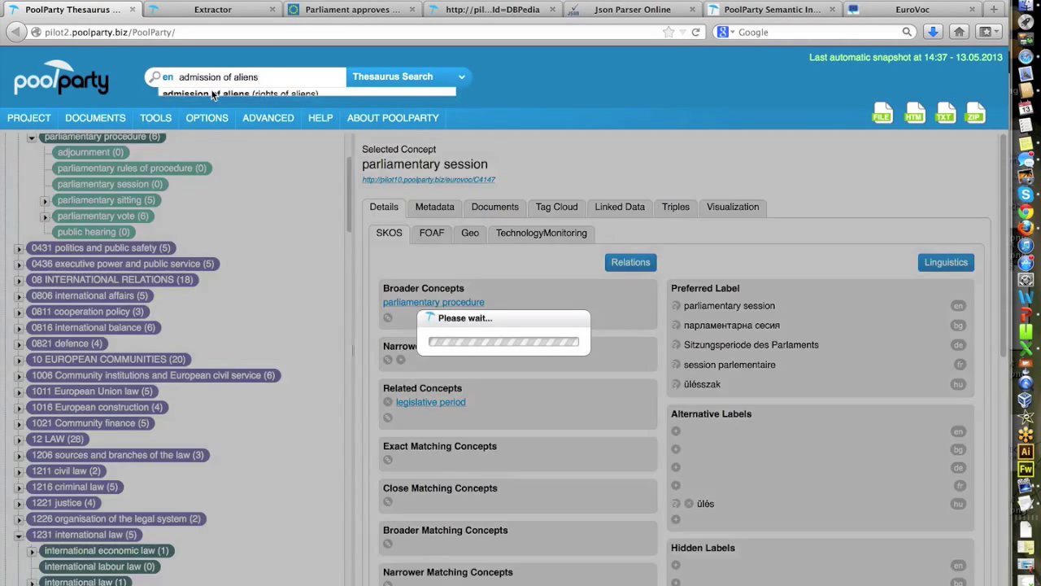
left_click(218, 93)
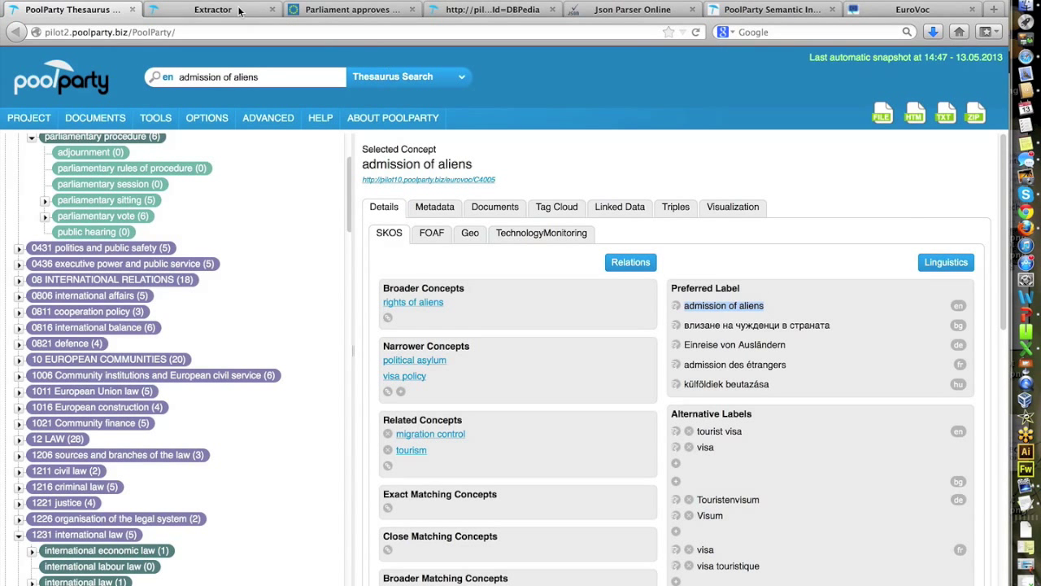
Step: Compare the concept's 'visa' label with the article, then return to the extraction results
left_click(213, 9)
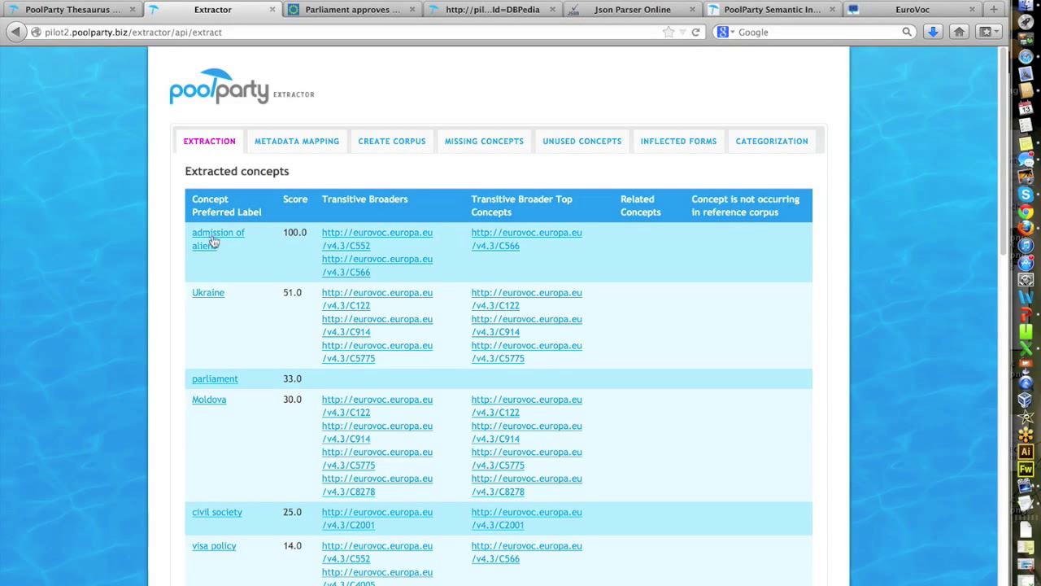
mouse_move(78, 9)
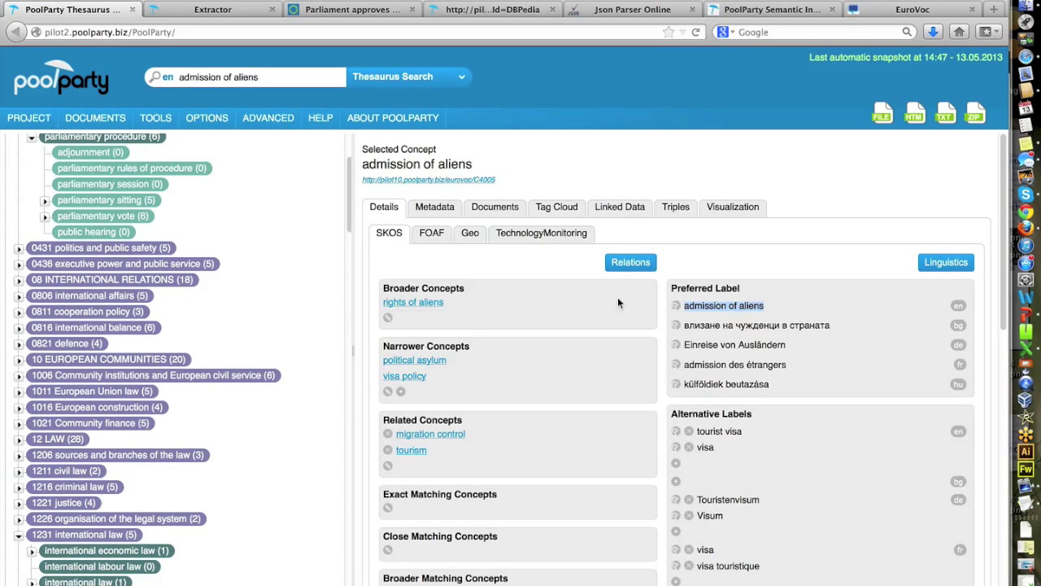
mouse_move(697, 431)
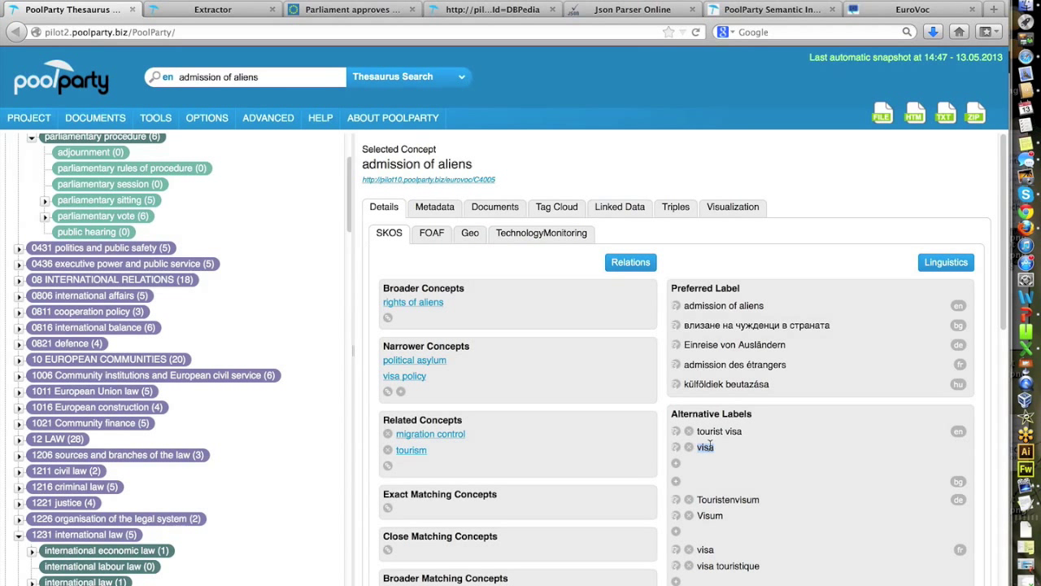
left_click(353, 9)
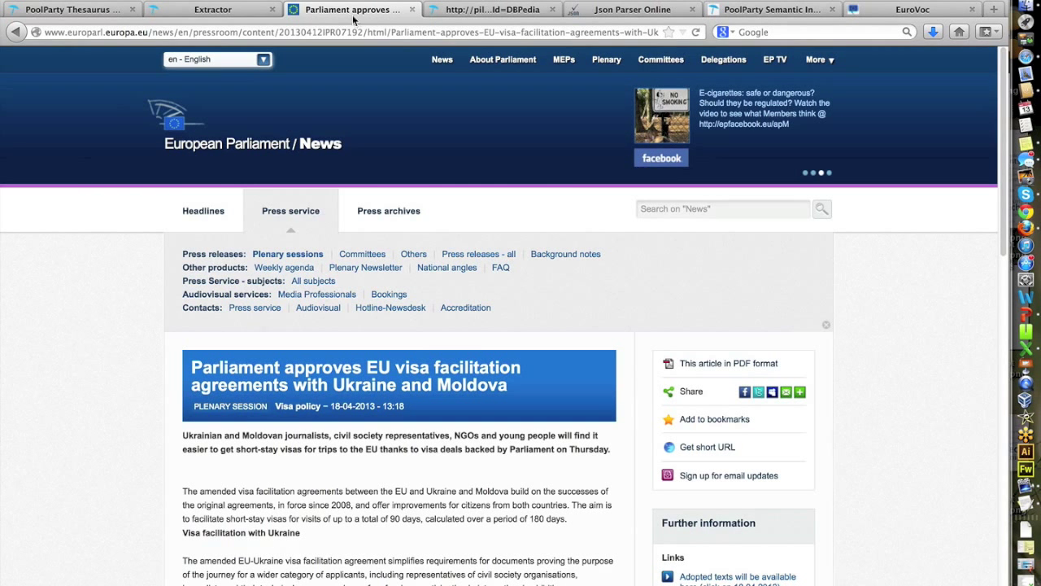
left_click(73, 9)
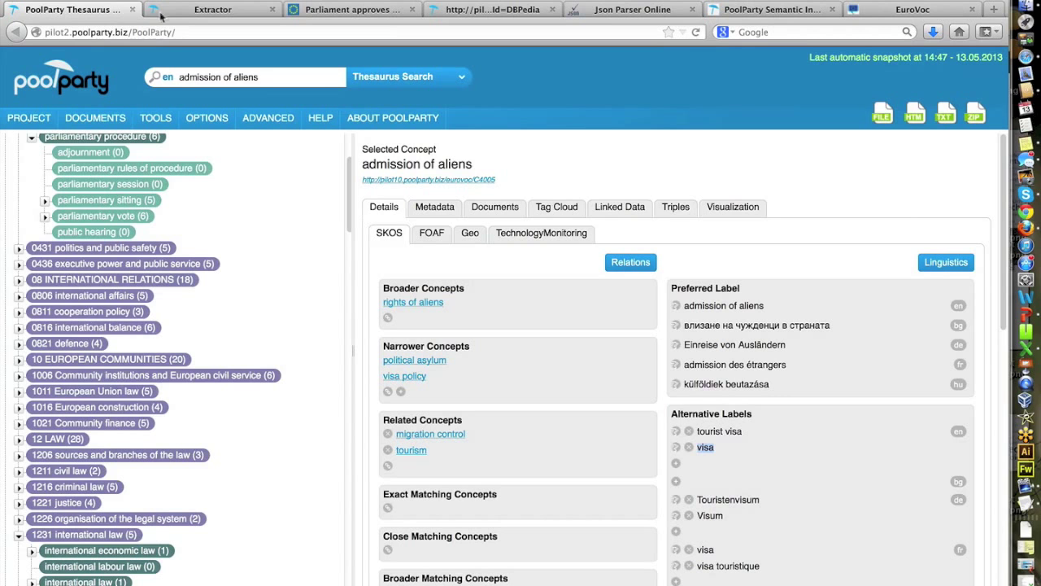
left_click(211, 9)
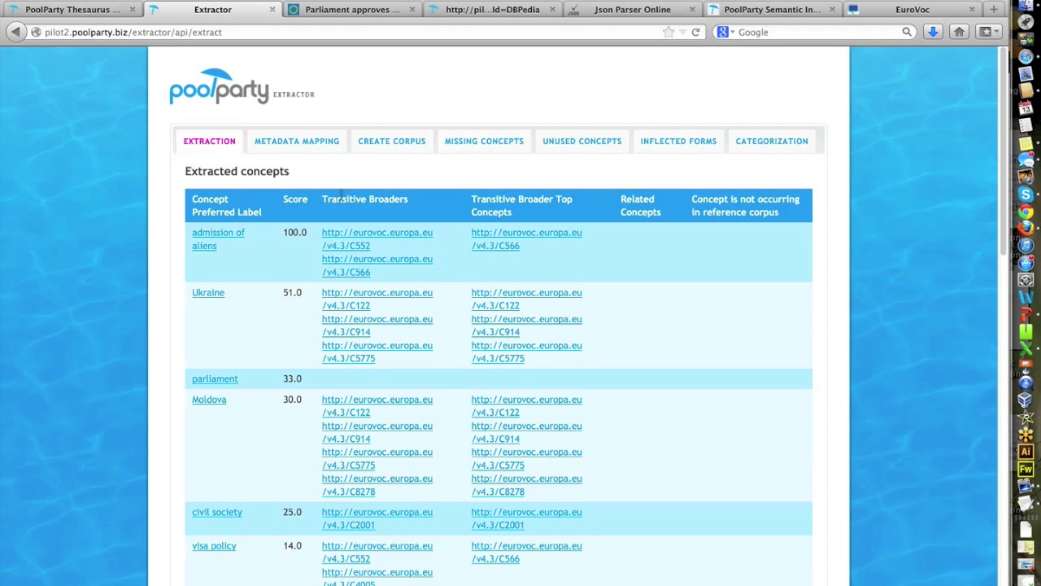
Step: Show the extraction's RDF/XML output listing admission of aliens, visa facilitation, EU and Ukraine
left_click(491, 9)
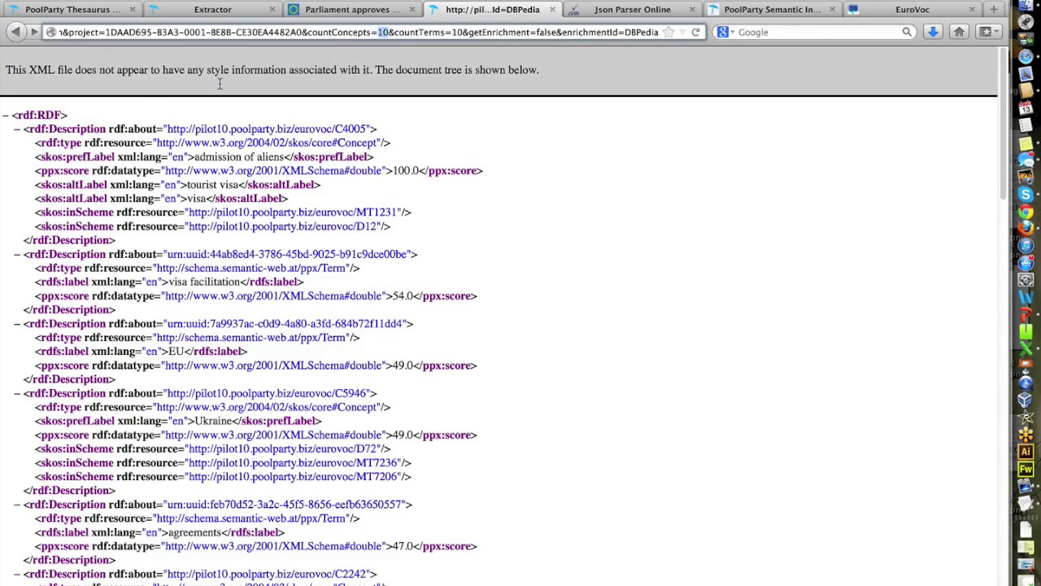
Step: Inspect the extraction request URL carrying the article text to regenerate the RDF/XML output
left_click(358, 32)
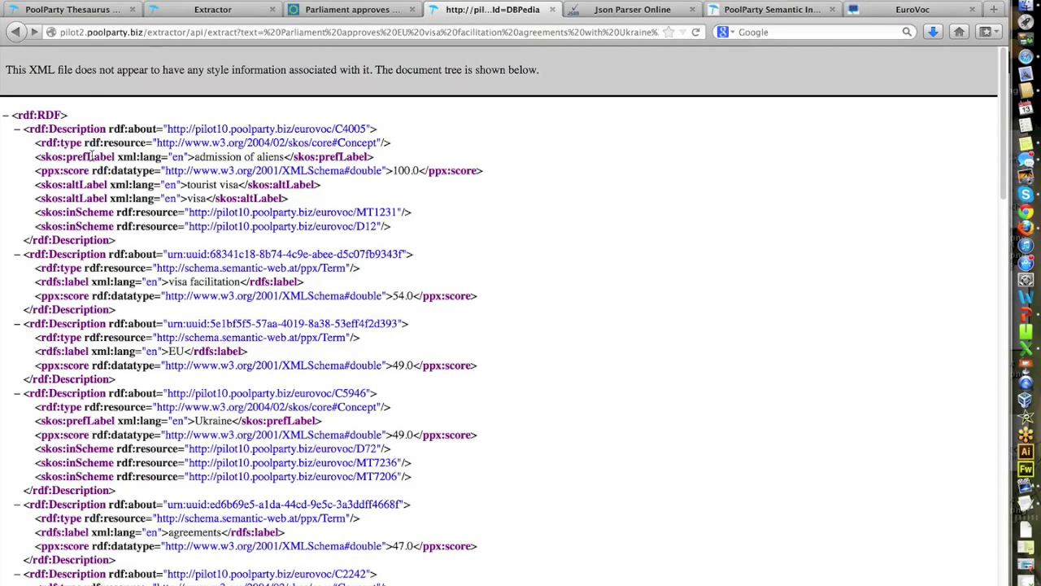
mouse_move(102, 24)
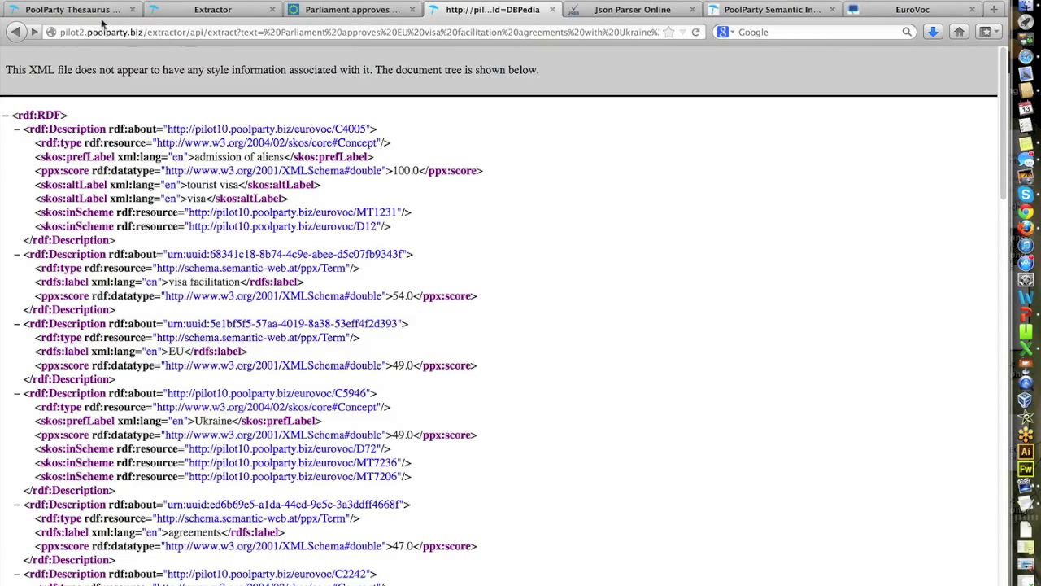
Step: View the 08 INTERNATIONAL RELATIONS top concepts, then return to PoolParty's 'See how it works' page
left_click(69, 9)
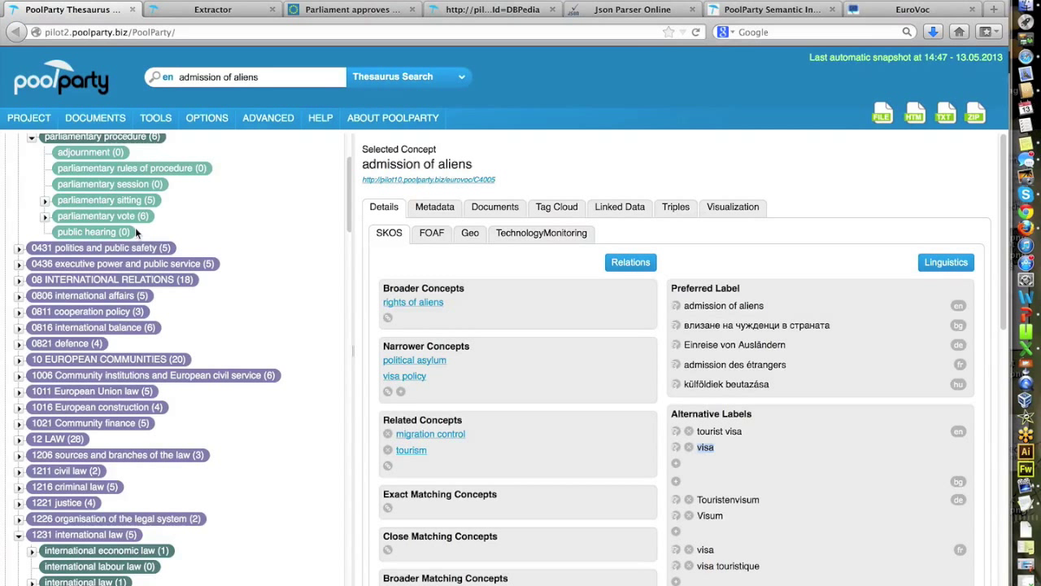
mouse_move(120, 191)
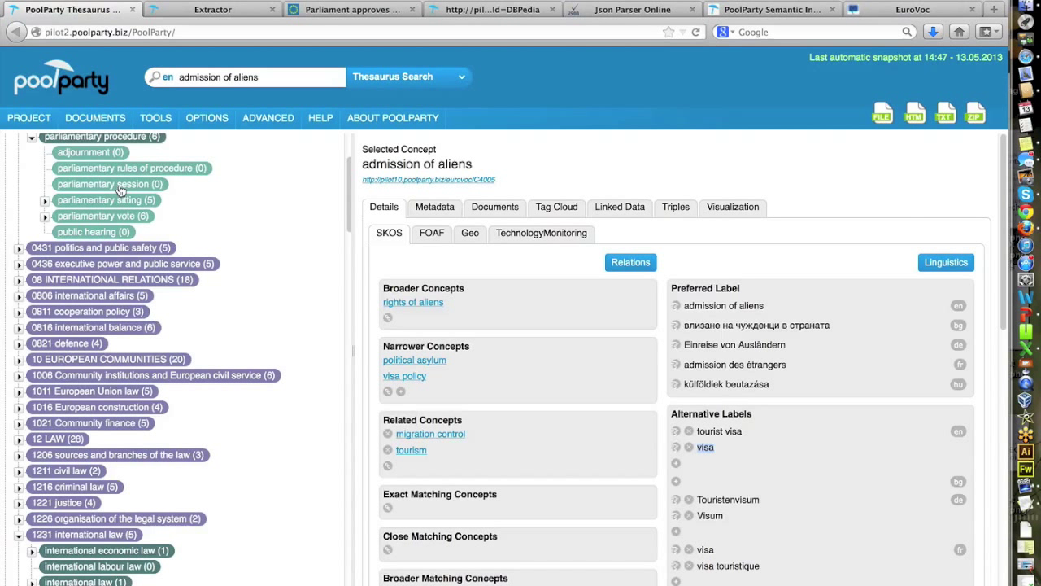
scroll("up", 3)
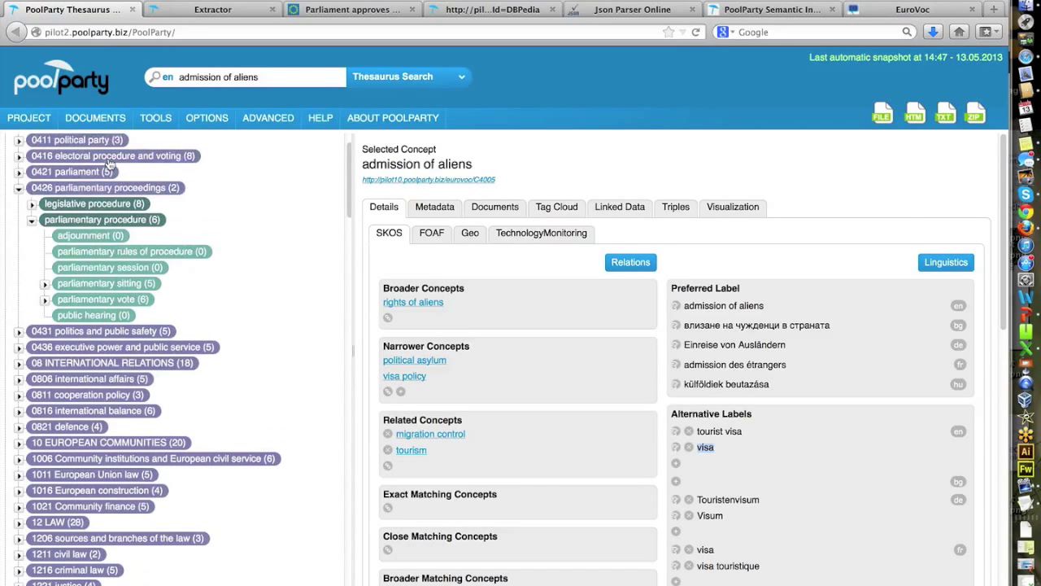
mouse_move(65, 363)
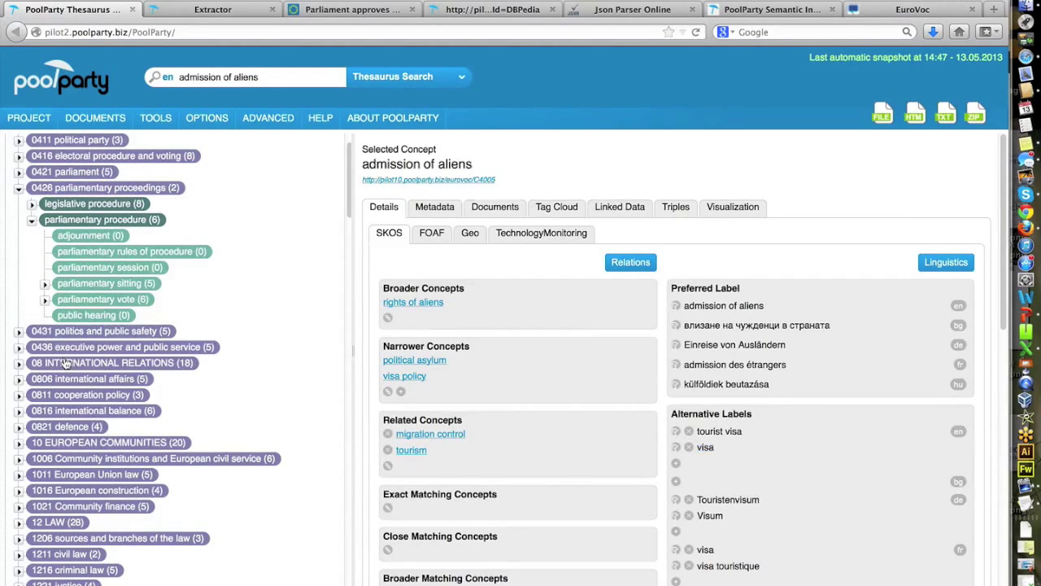
left_click(111, 362)
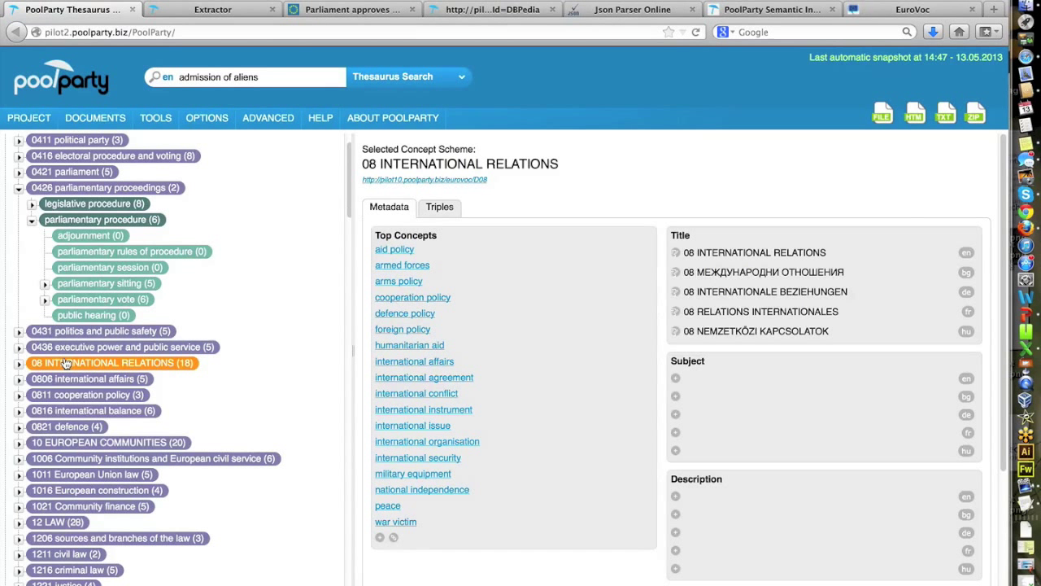
left_click(771, 9)
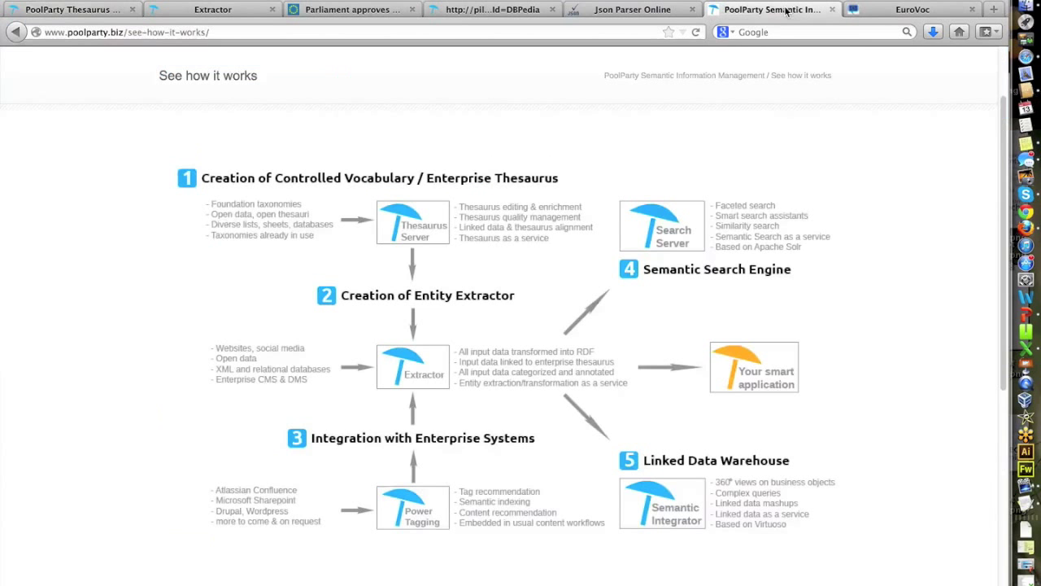
mouse_move(438, 326)
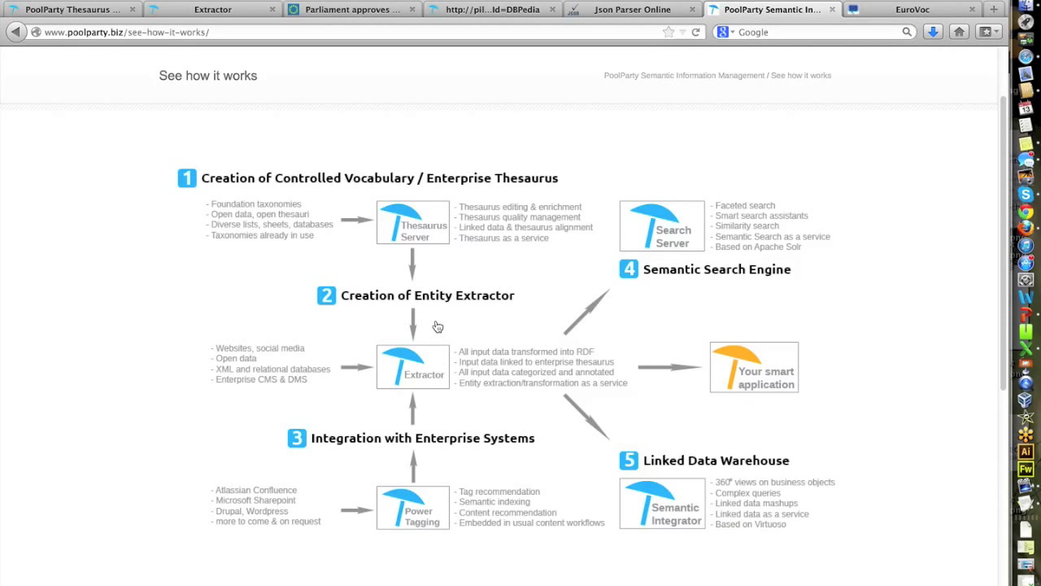
mouse_move(460, 359)
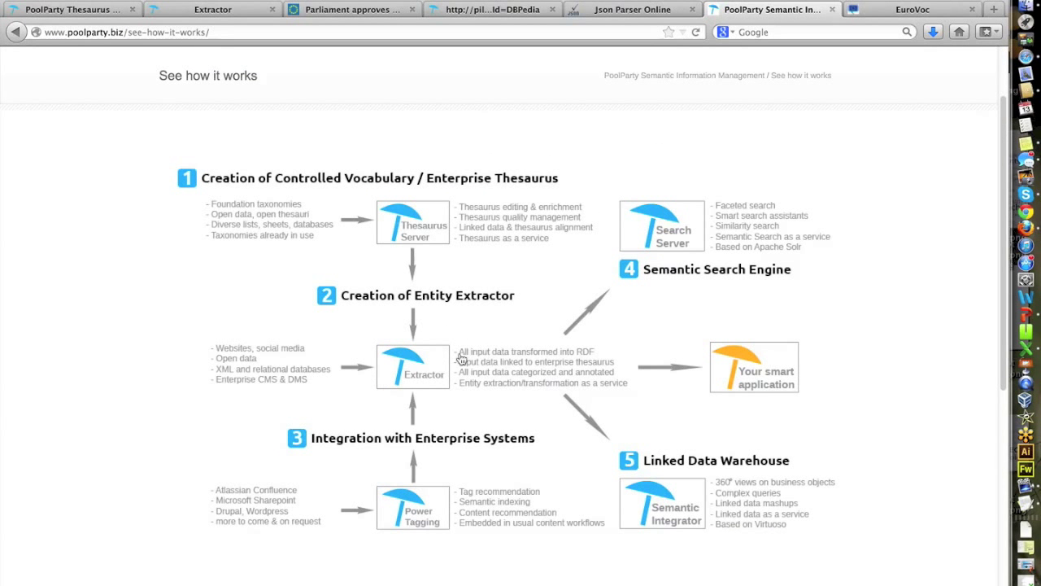
mouse_move(566, 358)
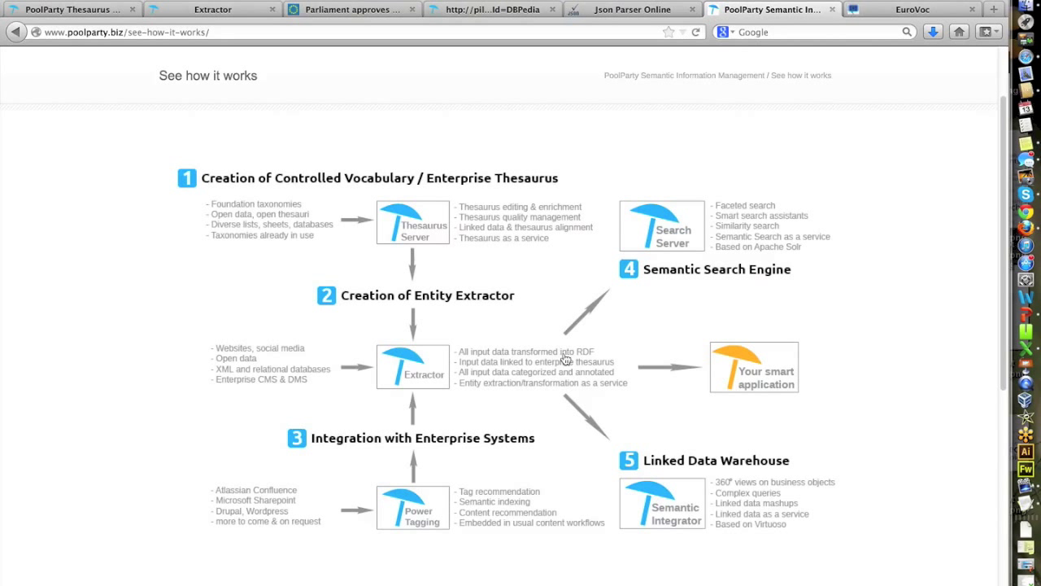
mouse_move(669, 435)
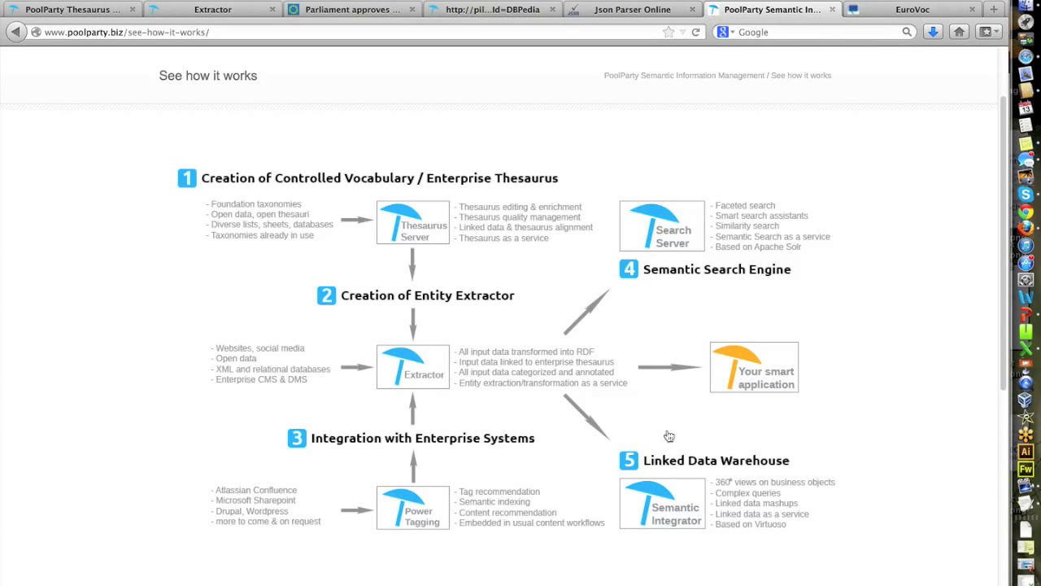